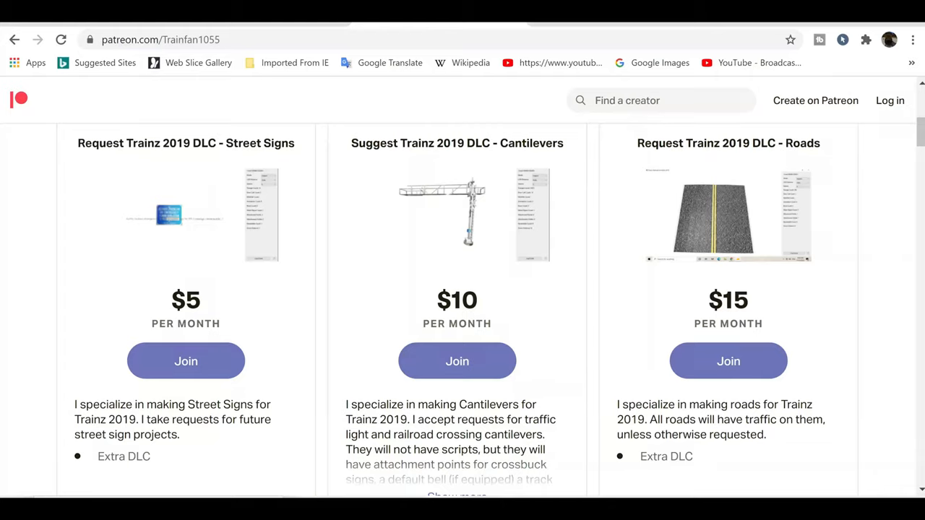
Scroll down the creator's Patreon page before switching over to GIMP.
{"action": "scroll", "scroll_direction": "down", "scroll_amount": 3}
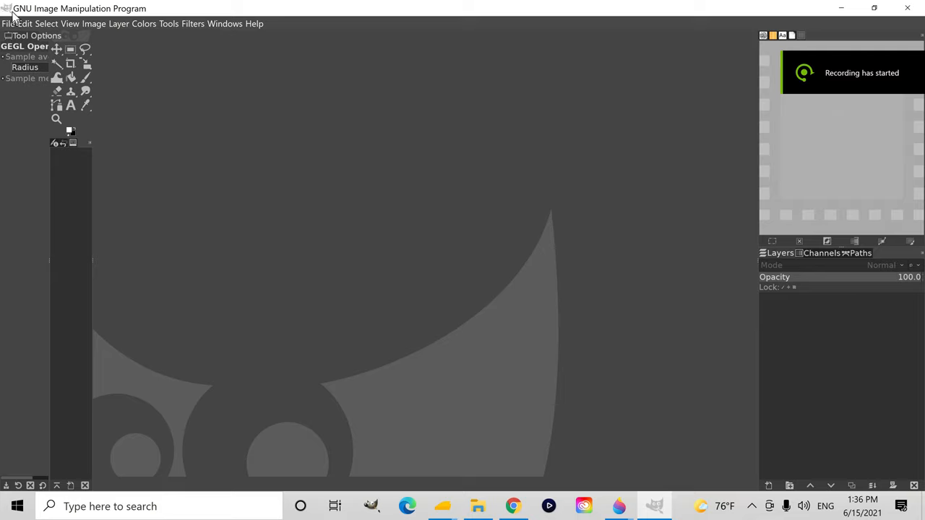
{"action": "mouse_move", "coordinate": [32, 129]}
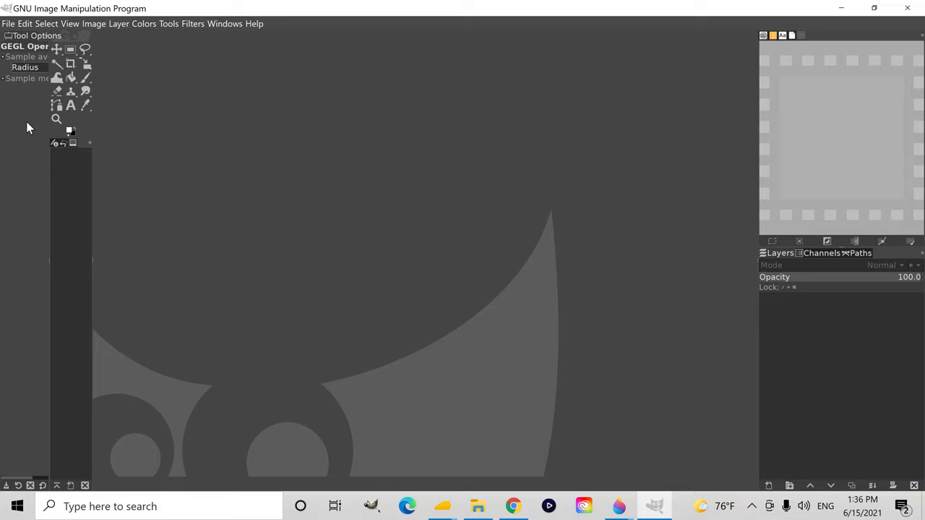
{"action": "mouse_move", "coordinate": [13, 188]}
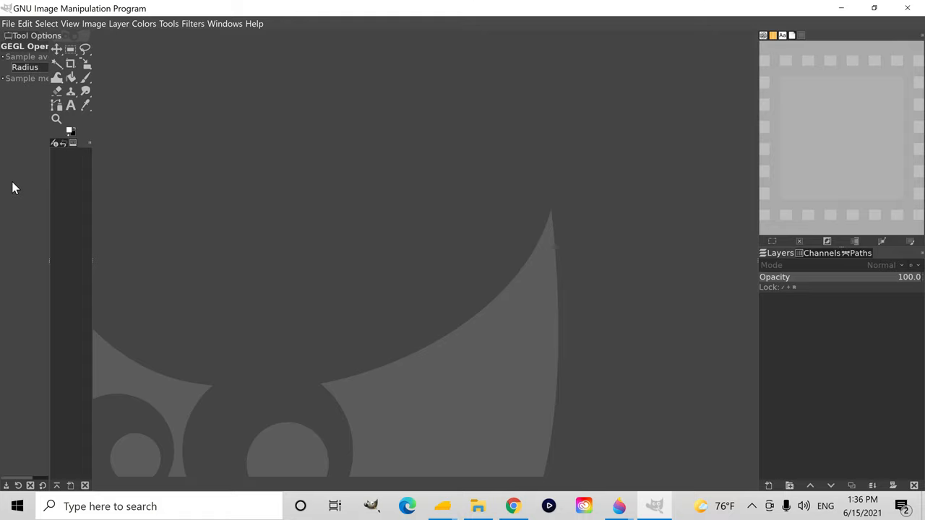
{"action": "mouse_move", "coordinate": [7, 36]}
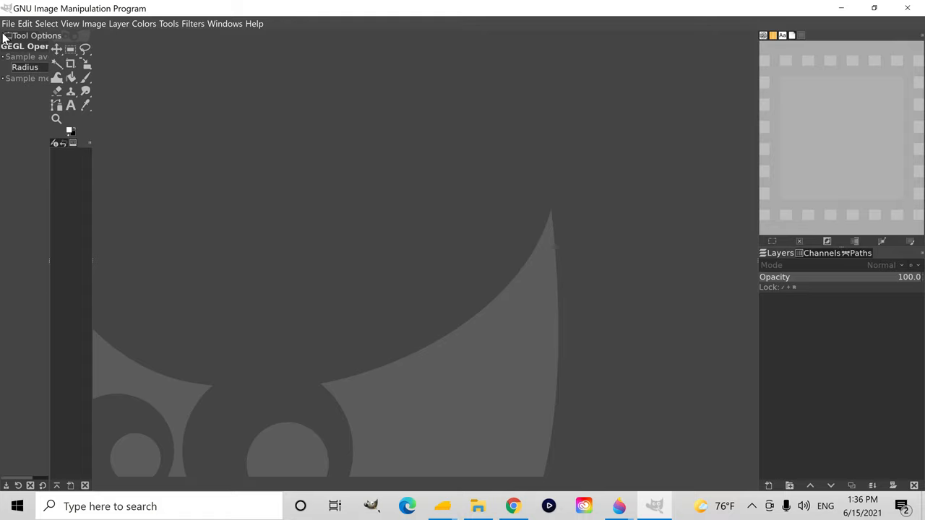
Load doors.png from the Desktop via Open as Layers as a 1024x1024 image.
{"action": "left_click", "coordinate": [5, 28]}
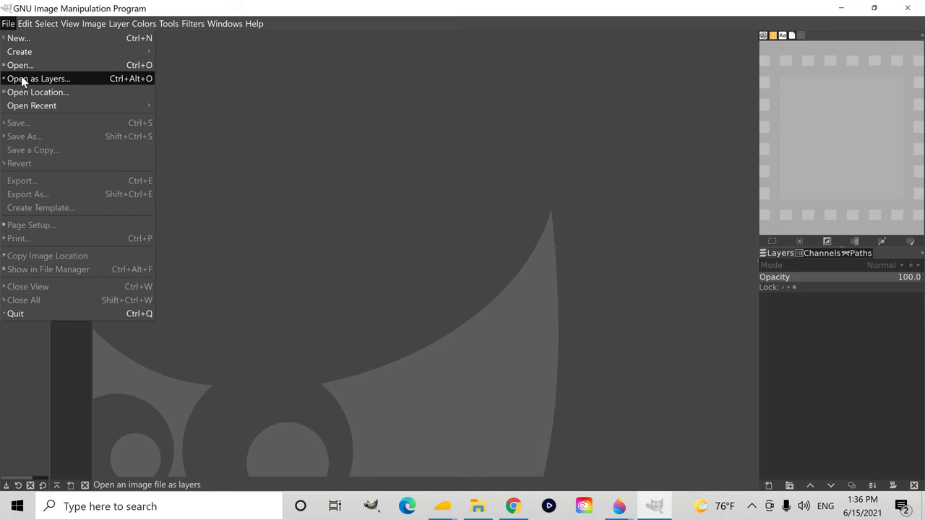
{"action": "left_click", "coordinate": [39, 78]}
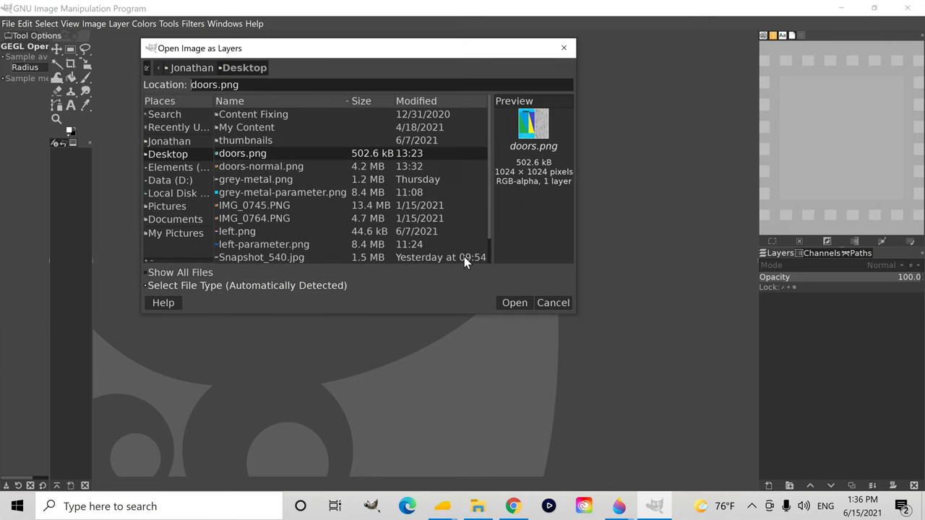
{"action": "mouse_move", "coordinate": [515, 312]}
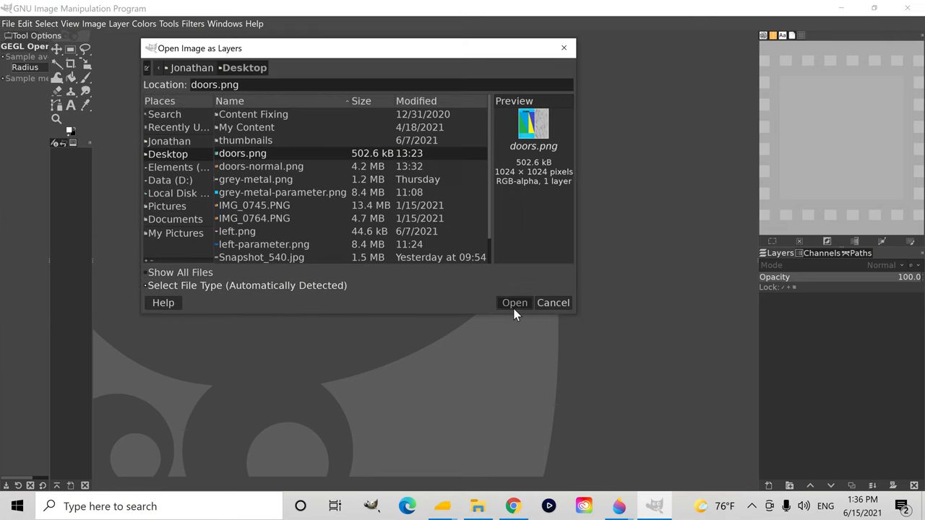
{"action": "left_click", "coordinate": [515, 303]}
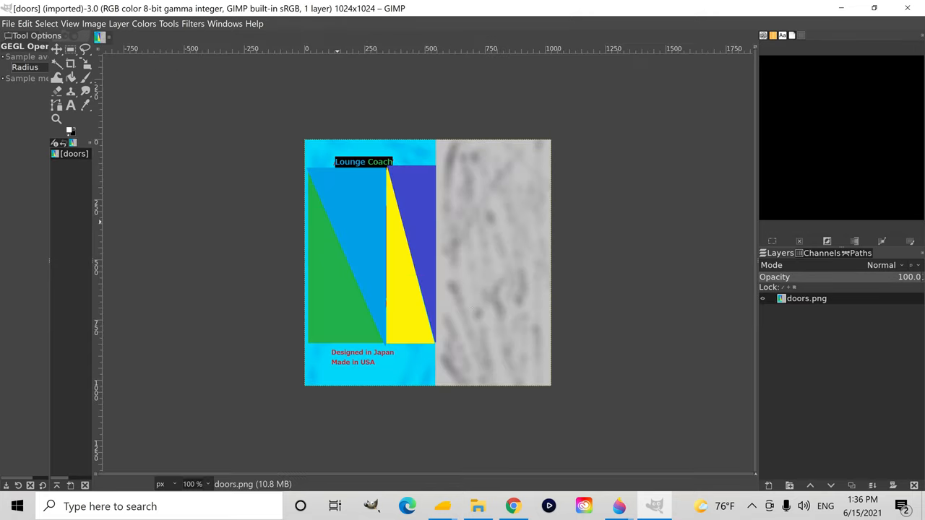
{"action": "mouse_move", "coordinate": [269, 319]}
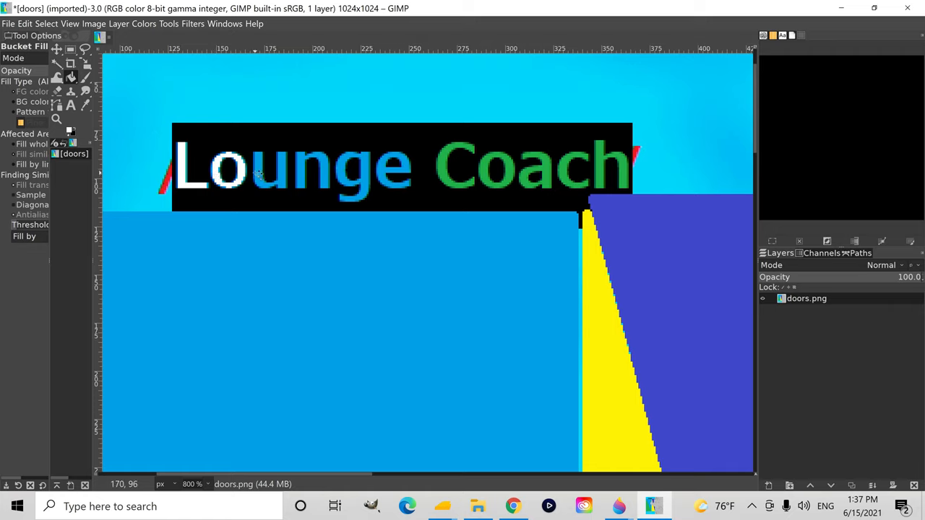
Bucket-fill each letter of the Lounge Coach title white.
{"action": "left_click", "coordinate": [282, 170]}
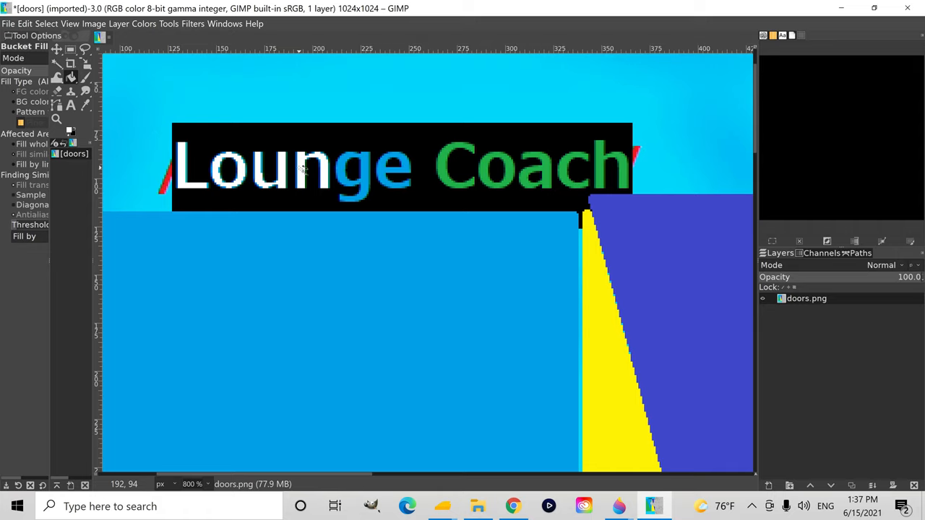
{"action": "left_click", "coordinate": [393, 170]}
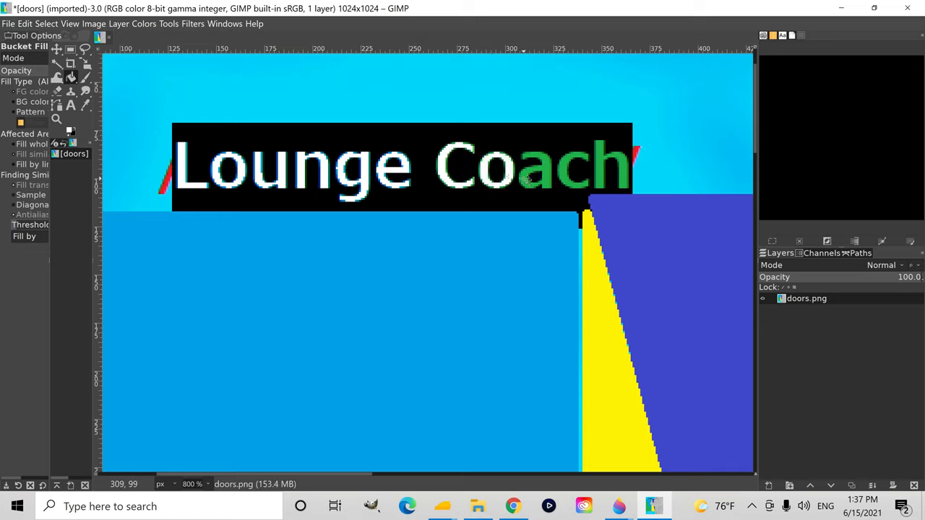
{"action": "left_click", "coordinate": [528, 176]}
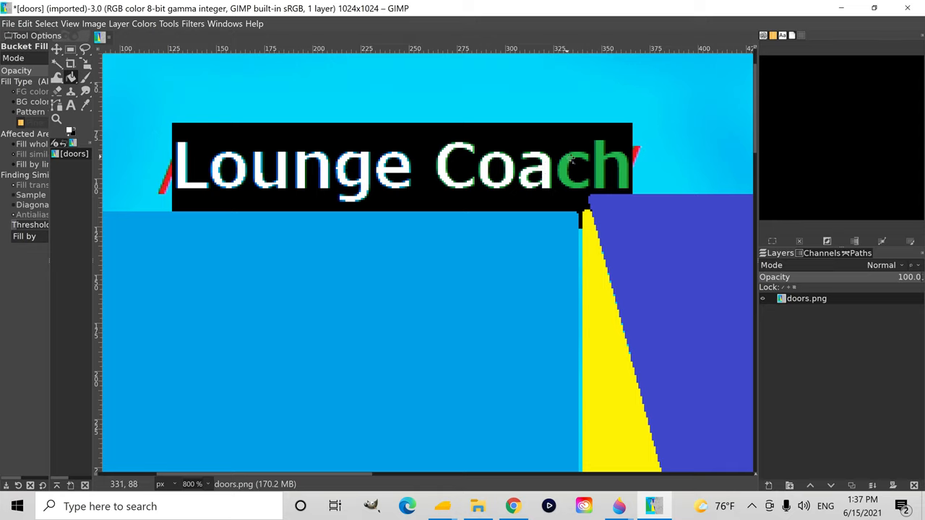
{"action": "left_click", "coordinate": [604, 170]}
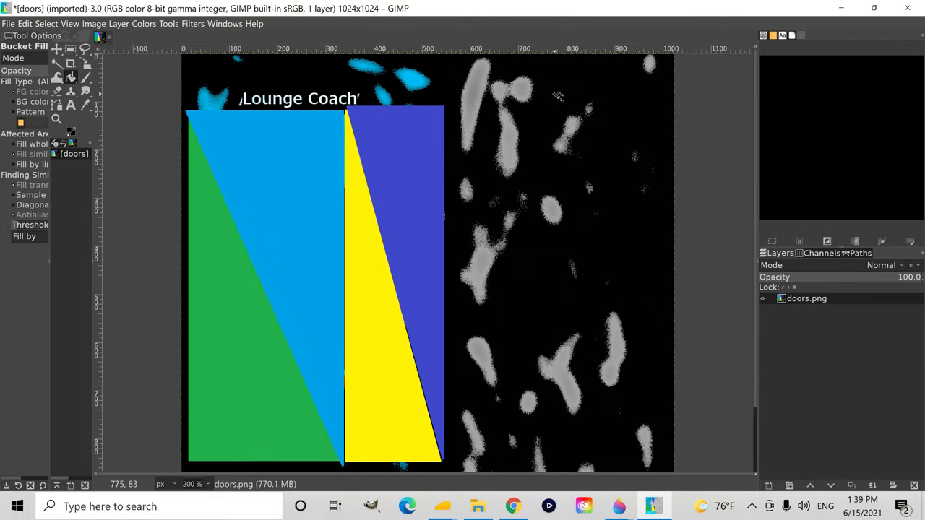
Bucket-fill the region above the door panels and the panel area black.
{"action": "left_click", "coordinate": [383, 167]}
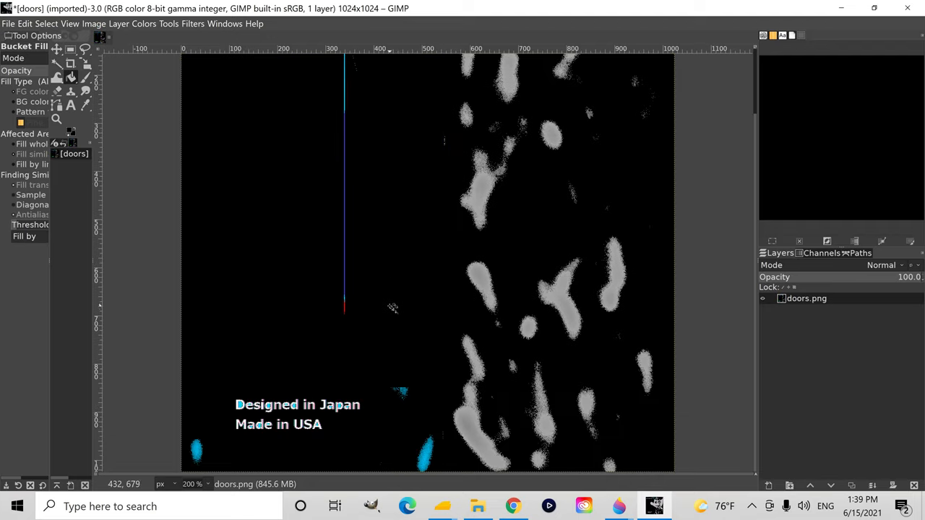
{"action": "left_click", "coordinate": [466, 431]}
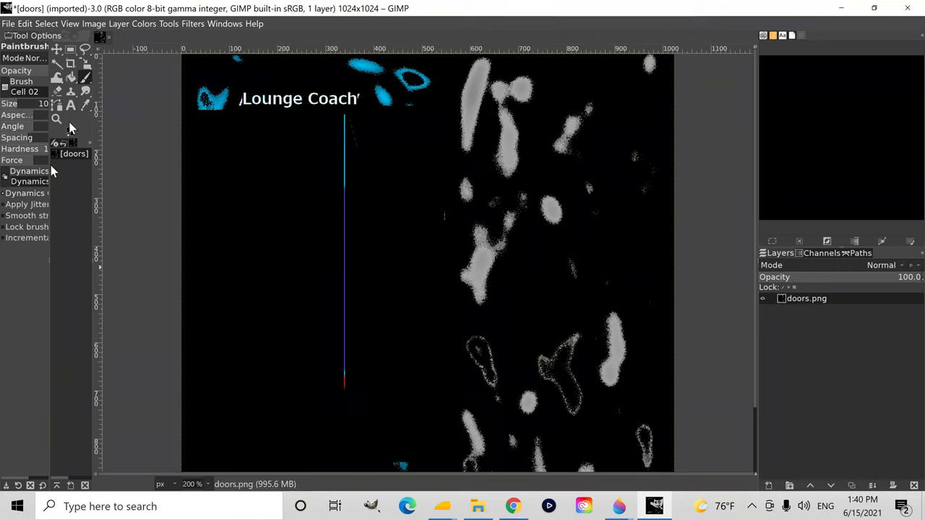
Desaturate the image and apply a curve that blacks out all remaining greys.
{"action": "left_click", "coordinate": [144, 28]}
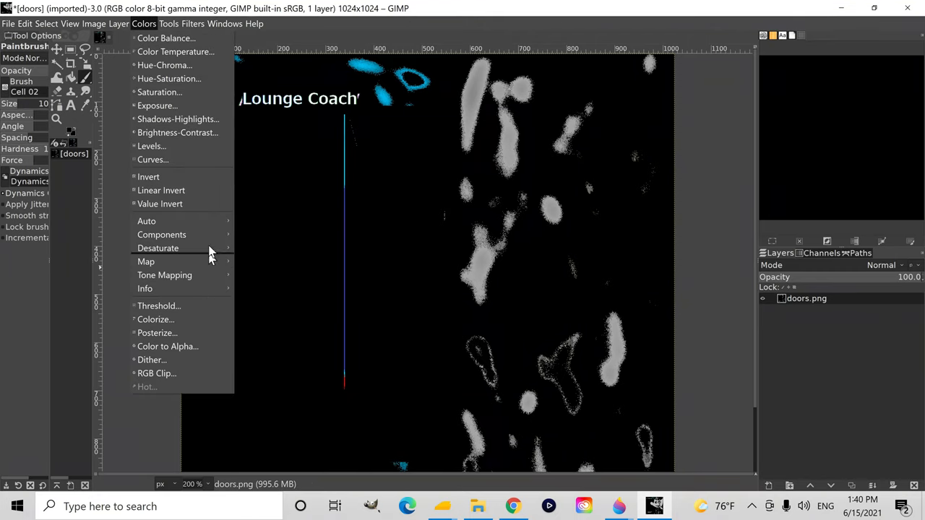
{"action": "mouse_move", "coordinate": [158, 249]}
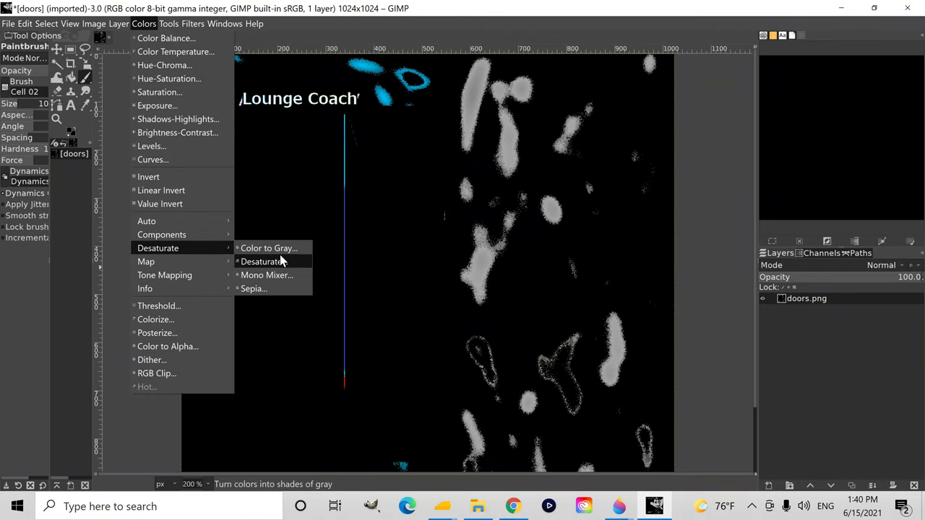
{"action": "left_click", "coordinate": [261, 261]}
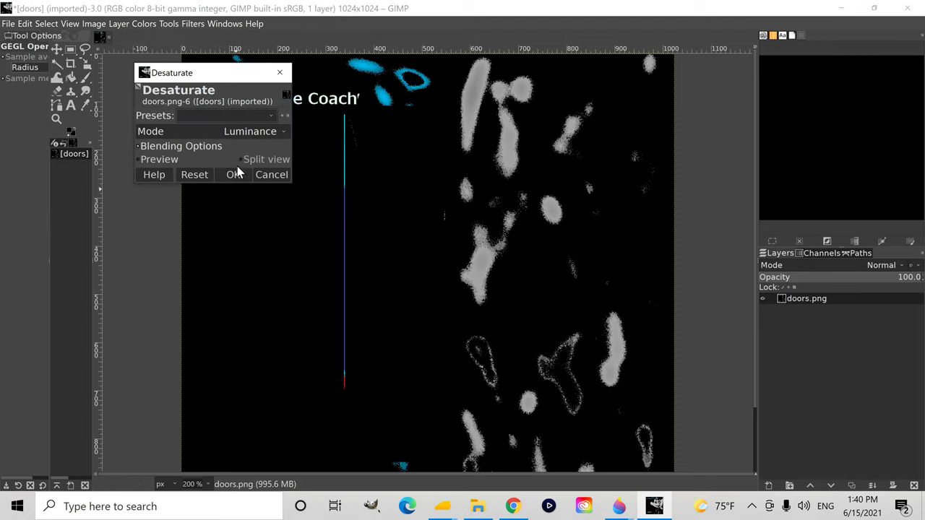
{"action": "left_click", "coordinate": [232, 174]}
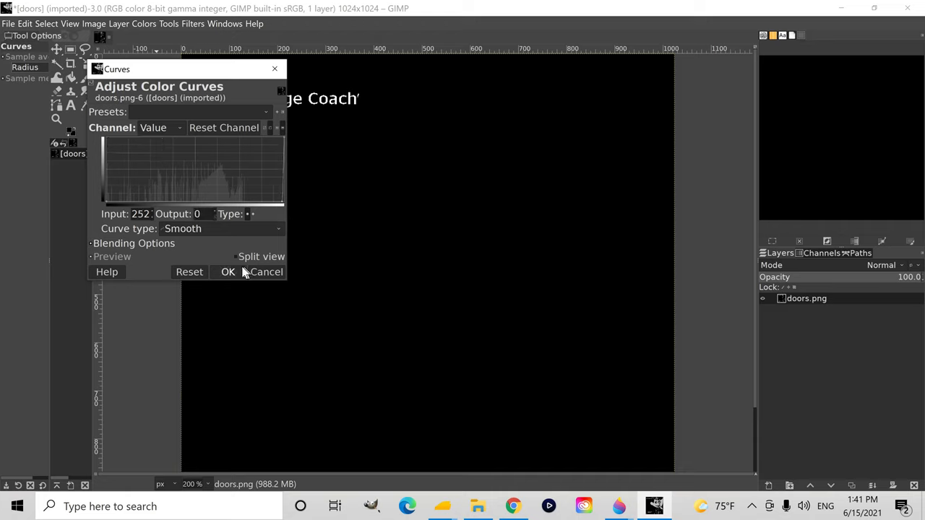
{"action": "left_click", "coordinate": [228, 272]}
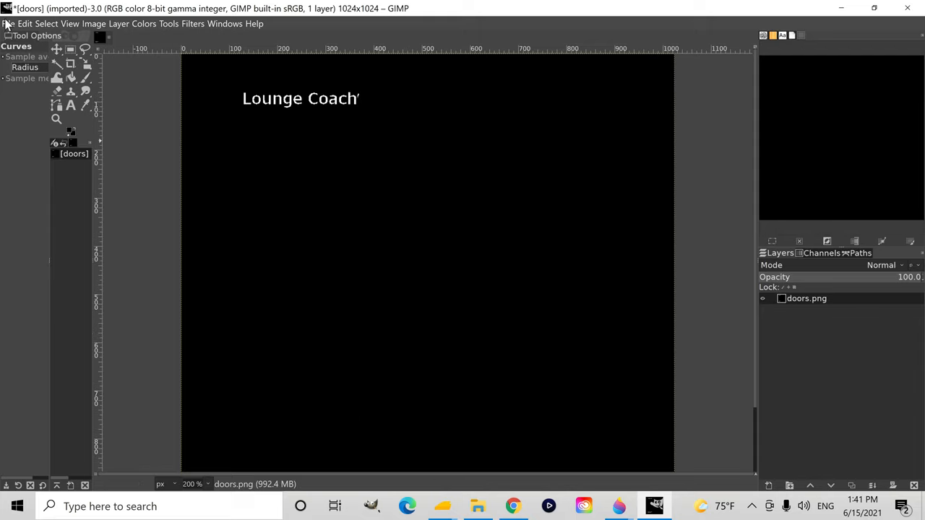
Add a second copy of doors.png as a new layer.
{"action": "left_click", "coordinate": [10, 26]}
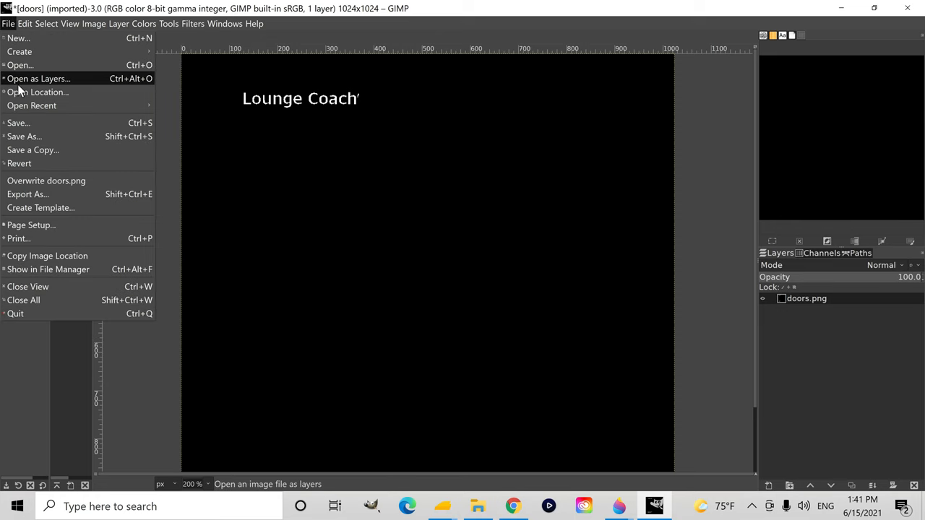
{"action": "left_click", "coordinate": [38, 78]}
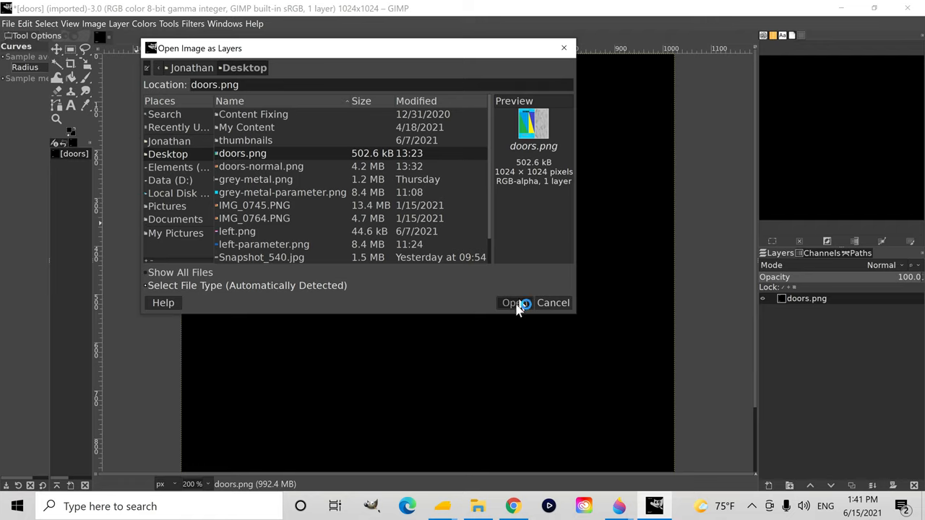
{"action": "left_click", "coordinate": [514, 304]}
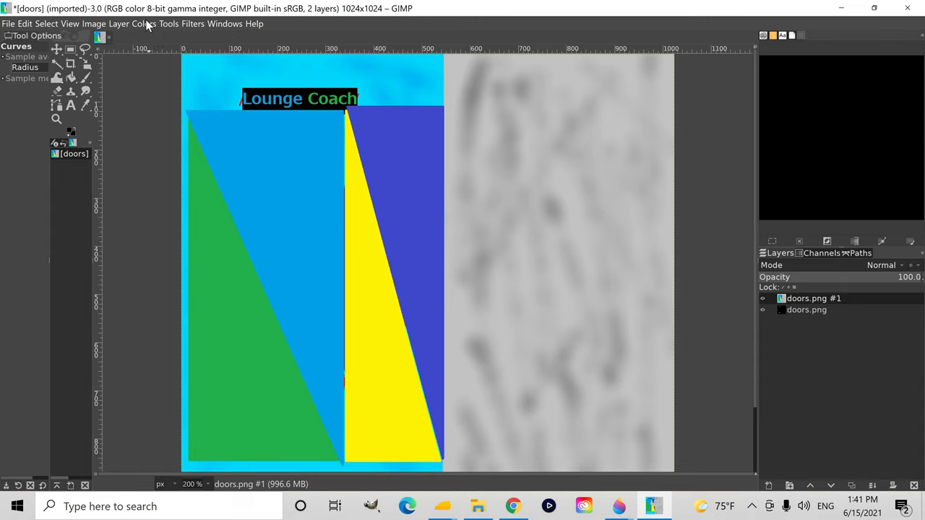
Convert the new layer to grey with Color to Gray.
{"action": "left_click", "coordinate": [150, 23]}
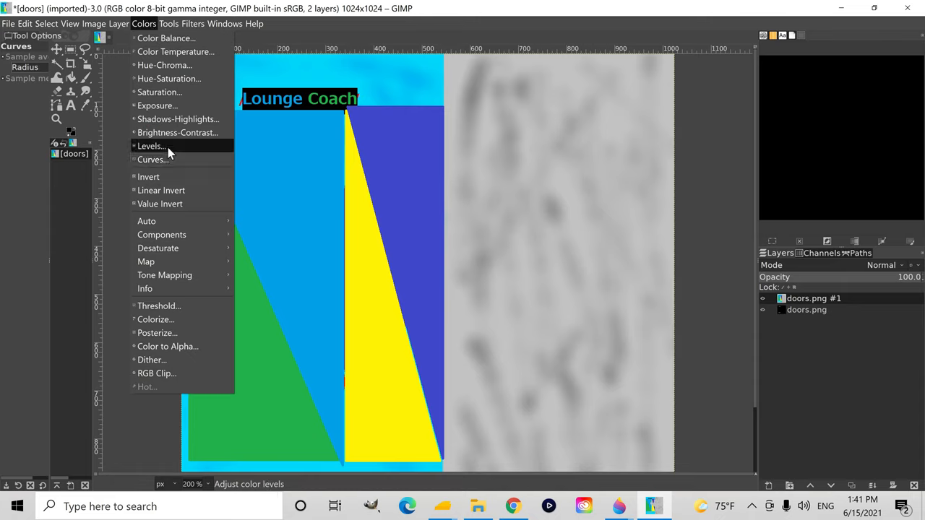
{"action": "mouse_move", "coordinate": [158, 249]}
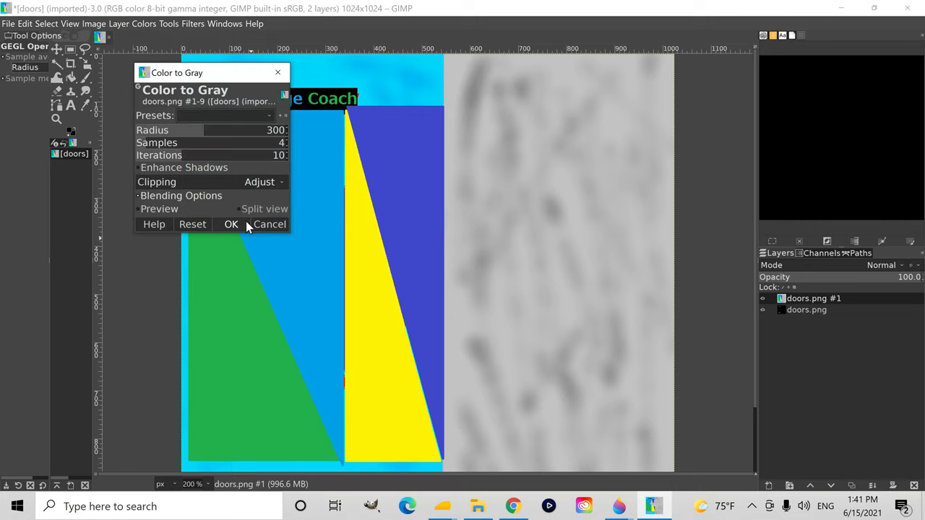
{"action": "left_click", "coordinate": [231, 224]}
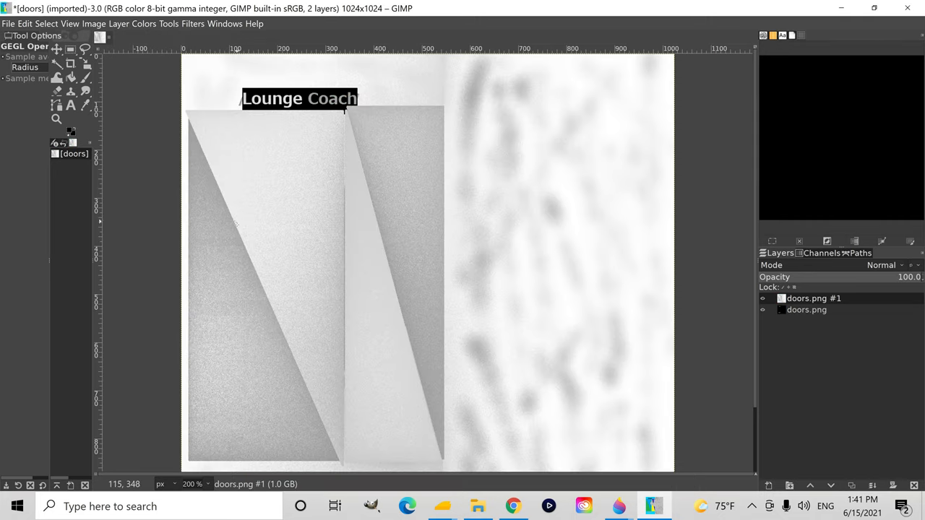
{"action": "mouse_move", "coordinate": [587, 133]}
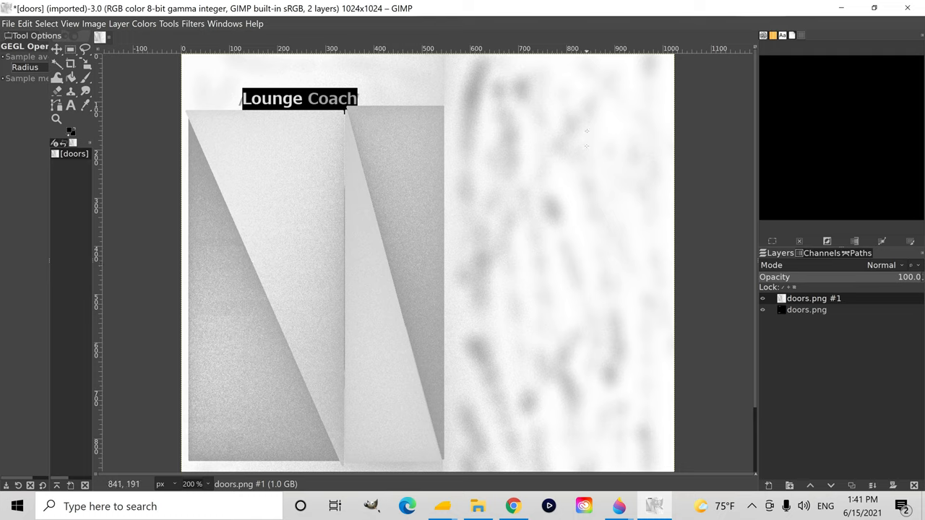
{"action": "mouse_move", "coordinate": [147, 43]}
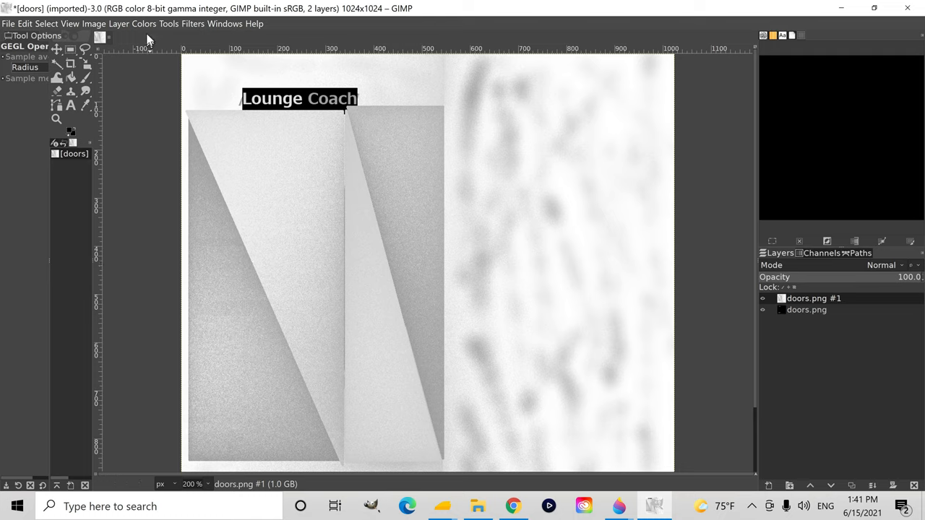
{"action": "left_click", "coordinate": [142, 23]}
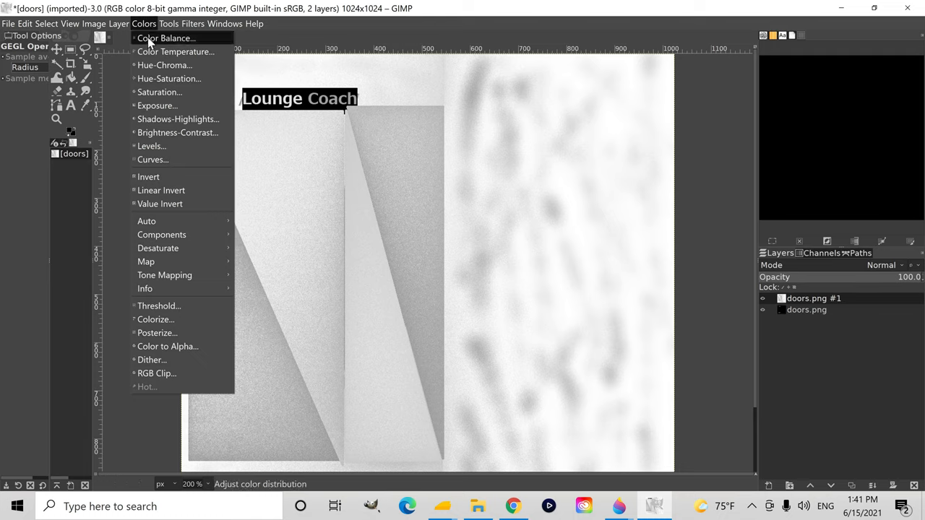
{"action": "mouse_move", "coordinate": [152, 119]}
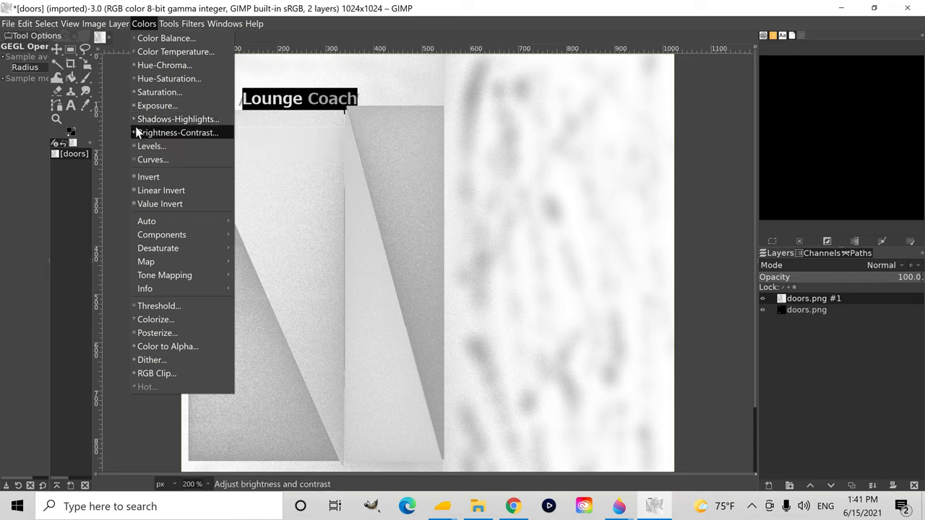
{"action": "mouse_move", "coordinate": [148, 176]}
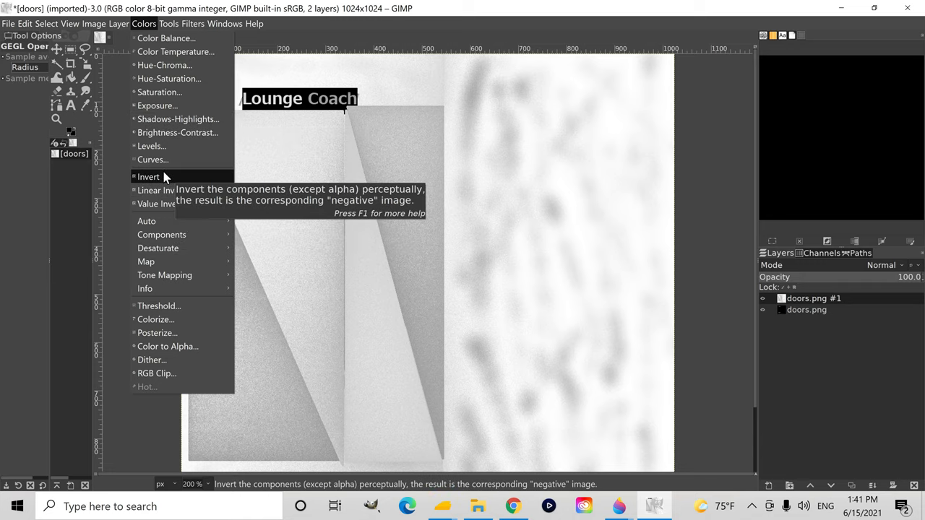
{"action": "mouse_move", "coordinate": [173, 159]}
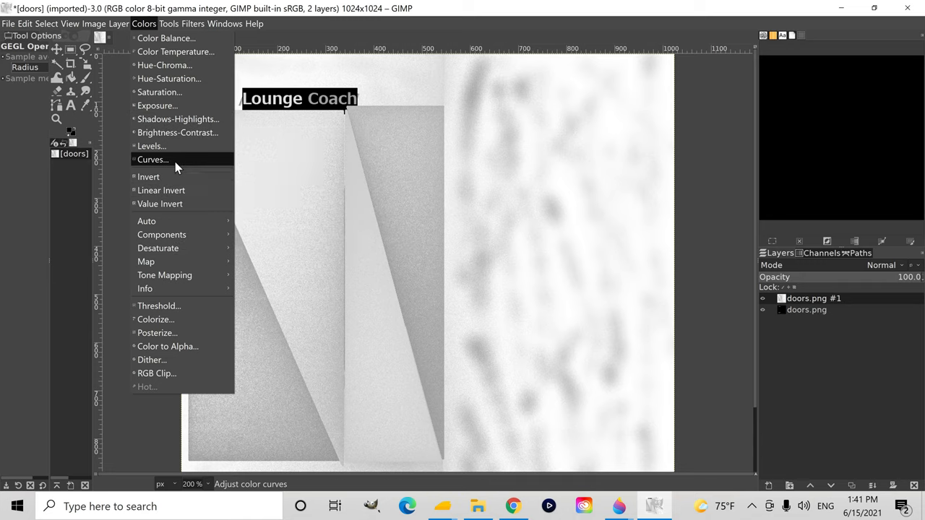
Apply a curve pulled down to about output 16 so the grey layer turns nearly black.
{"action": "left_click", "coordinate": [152, 159]}
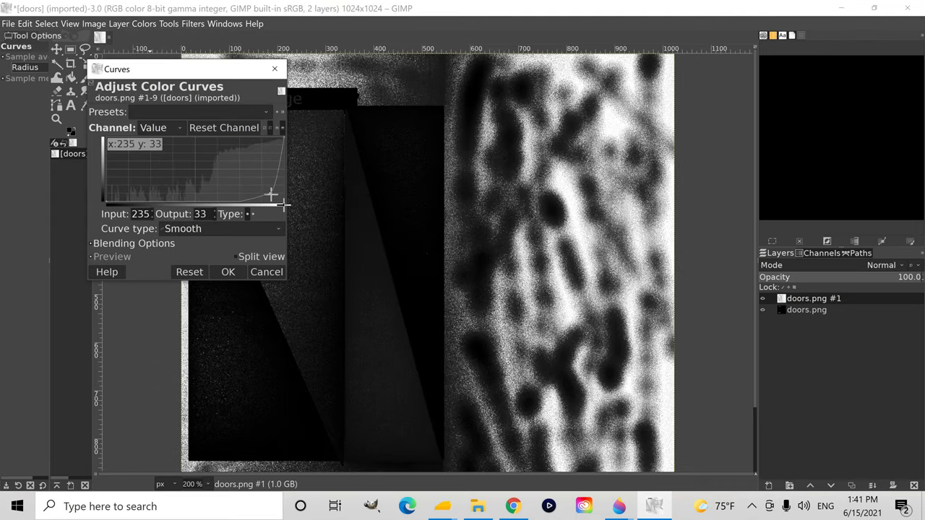
{"action": "left_click_drag", "start_coordinate": [272, 195], "coordinate": [281, 202]}
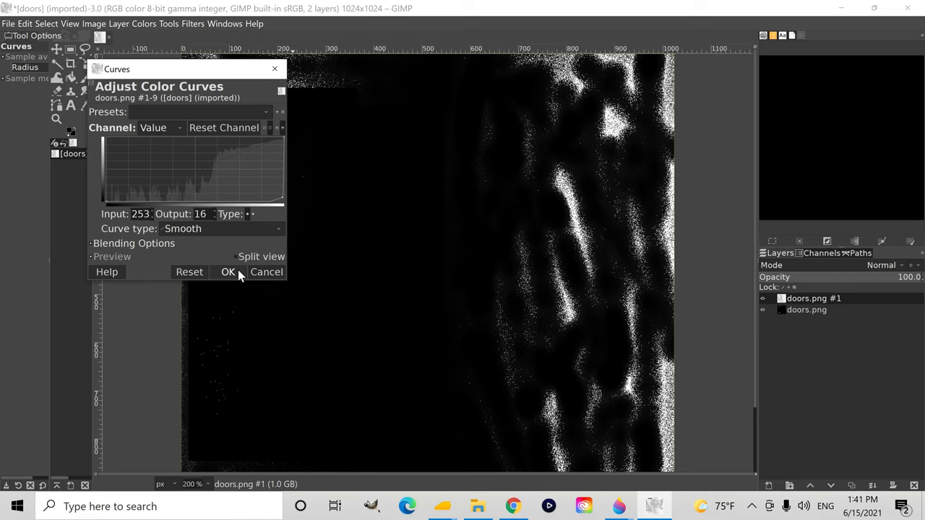
{"action": "left_click", "coordinate": [228, 272]}
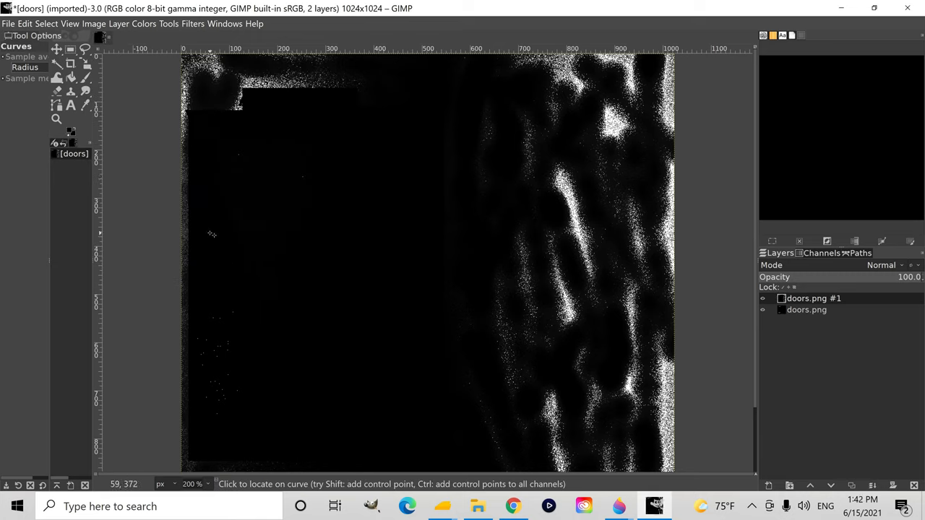
{"action": "left_click", "coordinate": [7, 27]}
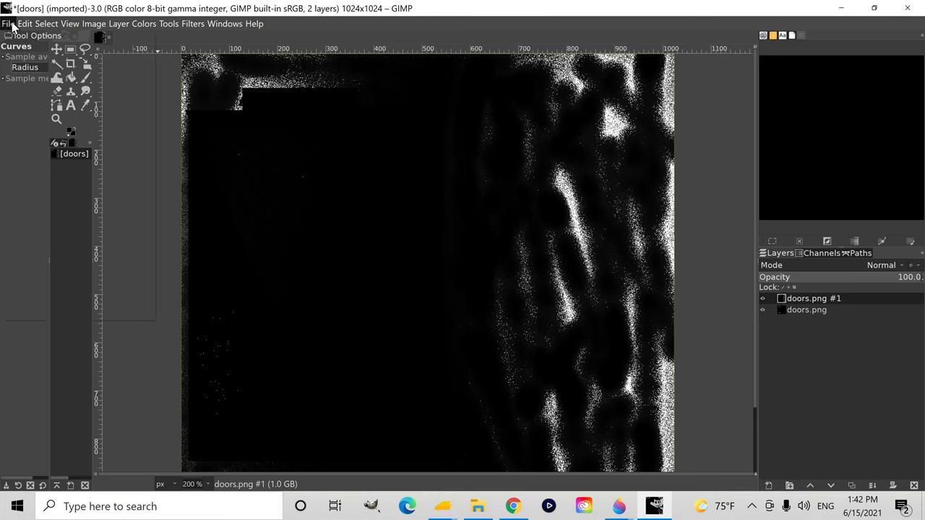
Add a third doors.png layer and convert it to grey.
{"action": "left_click", "coordinate": [7, 26]}
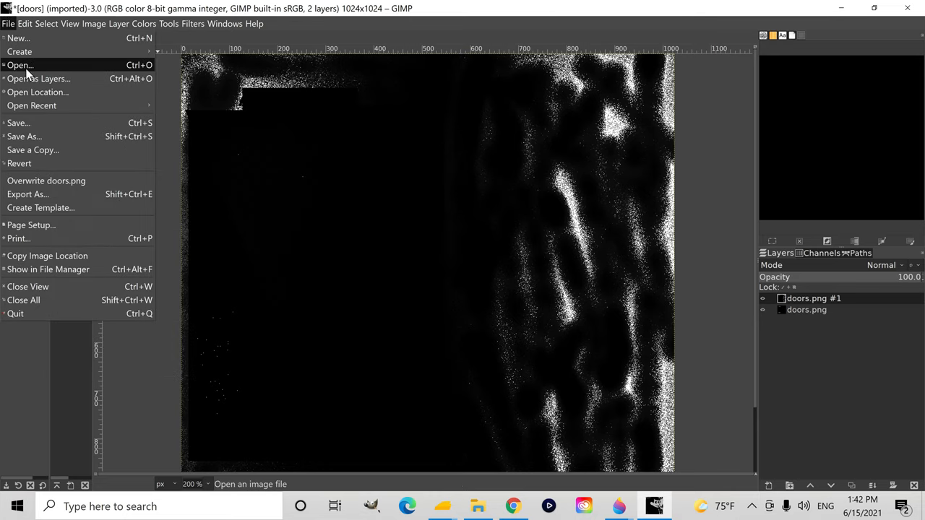
{"action": "left_click", "coordinate": [29, 75]}
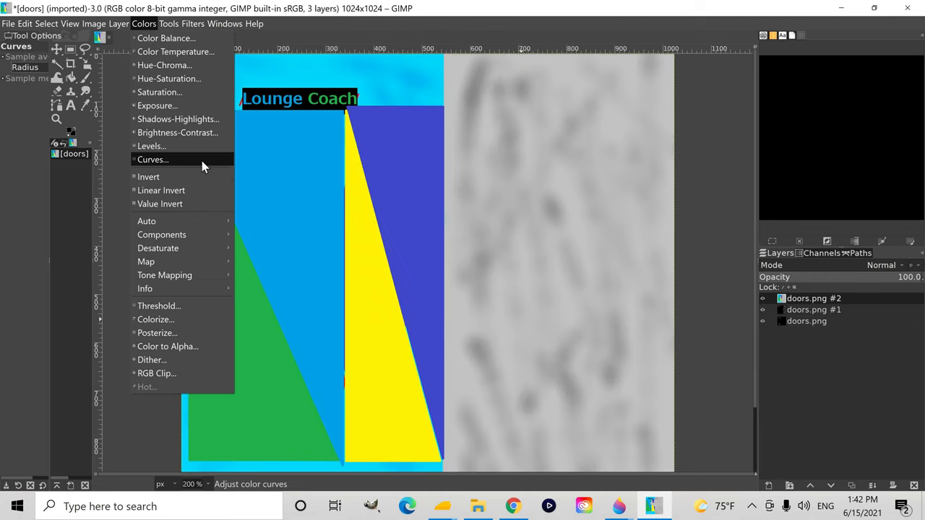
{"action": "mouse_move", "coordinate": [158, 248]}
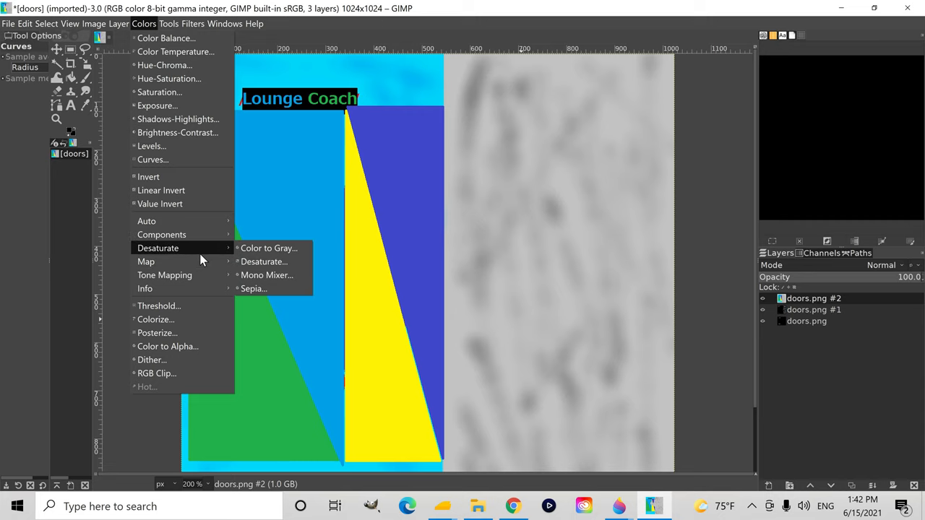
{"action": "left_click", "coordinate": [269, 249]}
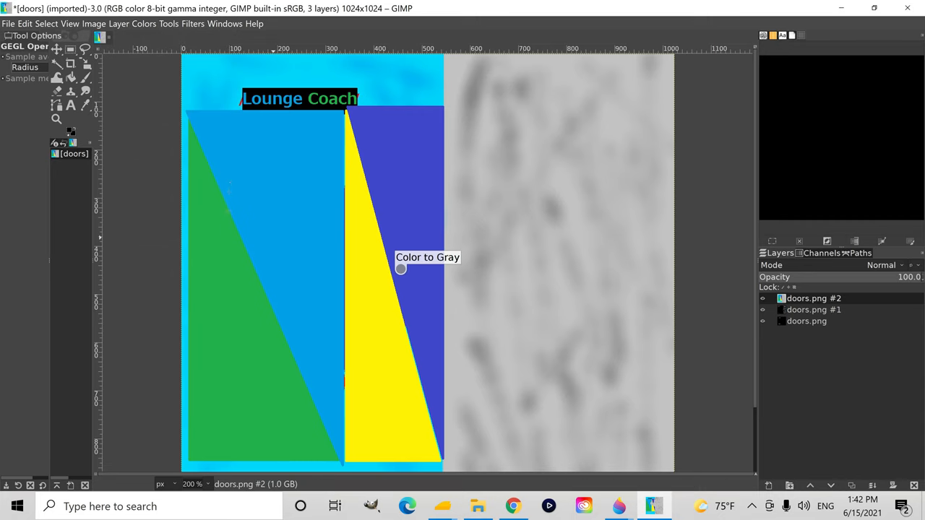
{"action": "left_click", "coordinate": [402, 267]}
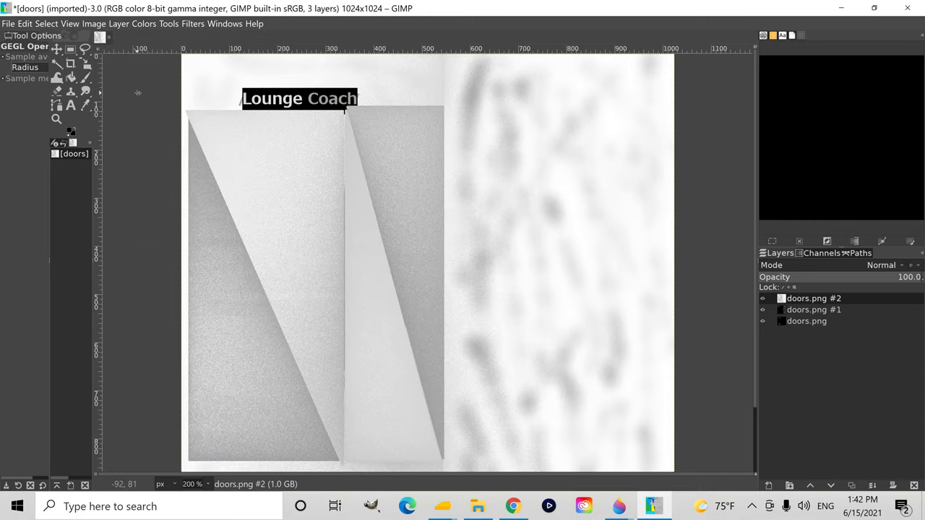
Apply a curve that pushes the layer to white, keeping the Lounge Coach label dark.
{"action": "left_click", "coordinate": [136, 26]}
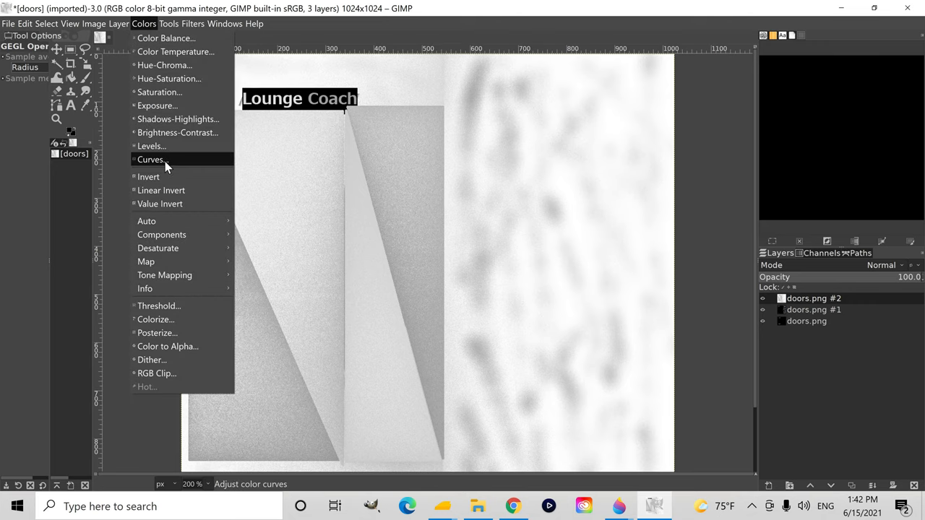
{"action": "left_click", "coordinate": [150, 159]}
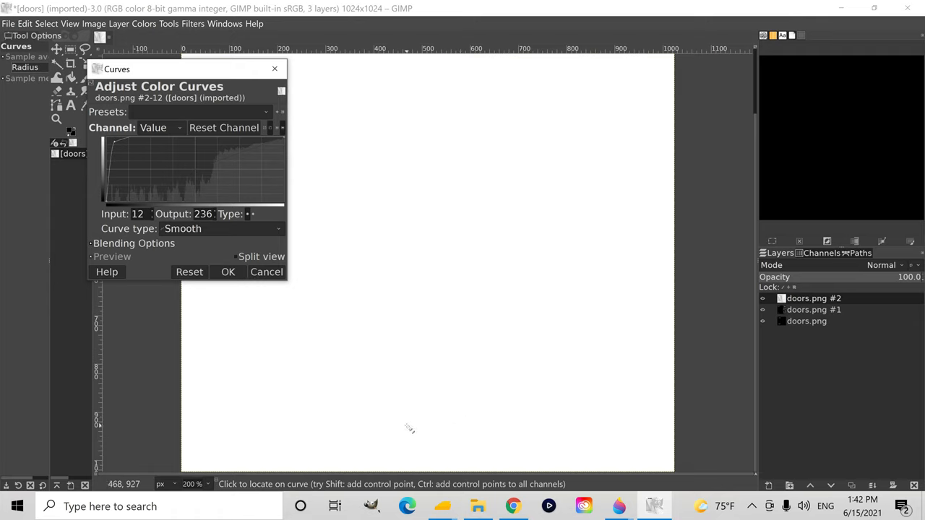
{"action": "left_click", "coordinate": [228, 272]}
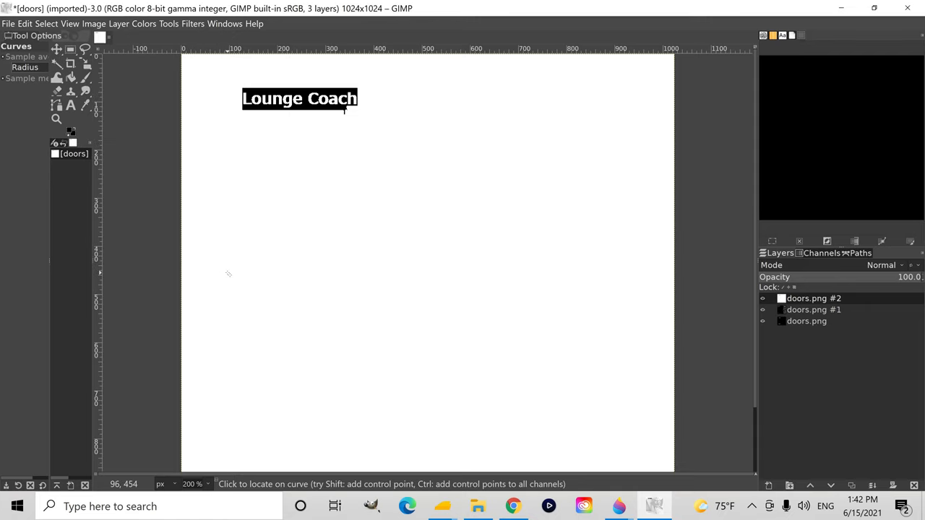
{"action": "mouse_move", "coordinate": [237, 279]}
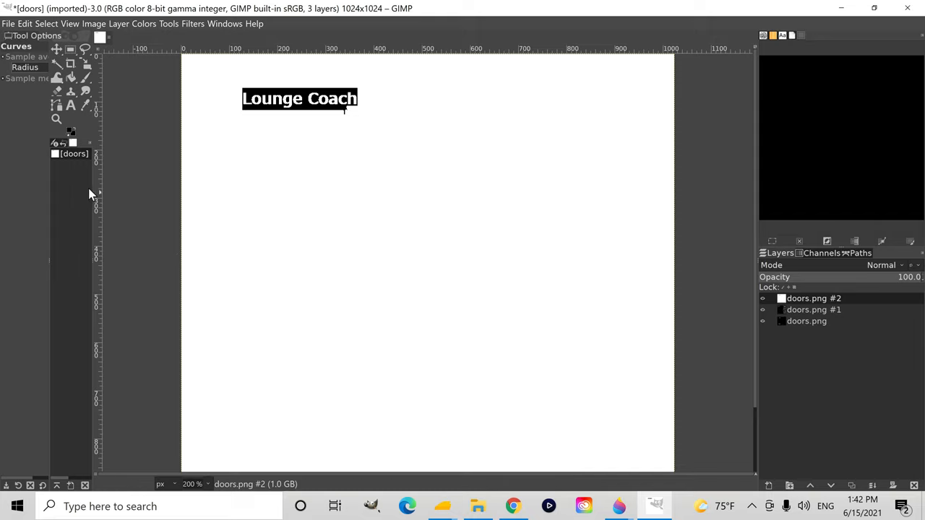
{"action": "mouse_move", "coordinate": [44, 191]}
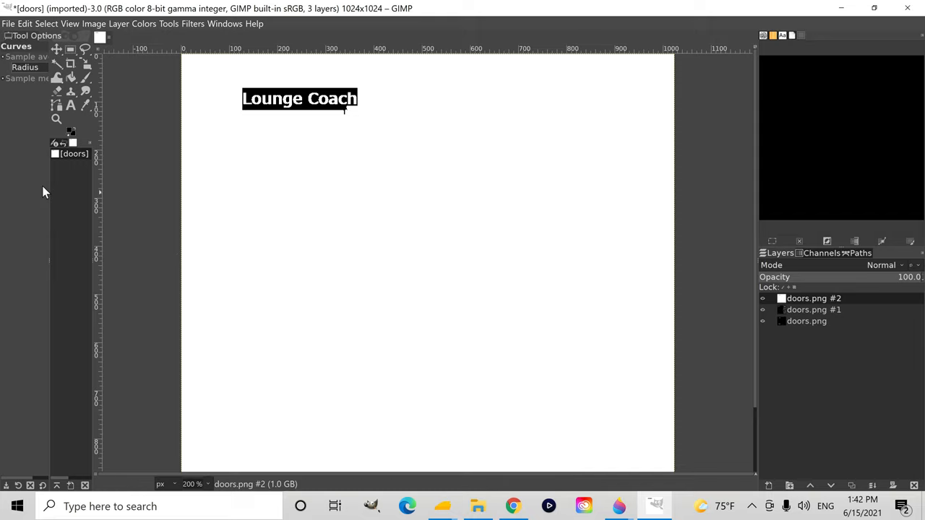
Add another doors.png layer and convert it to grey with Color to Gray.
{"action": "left_click", "coordinate": [8, 26]}
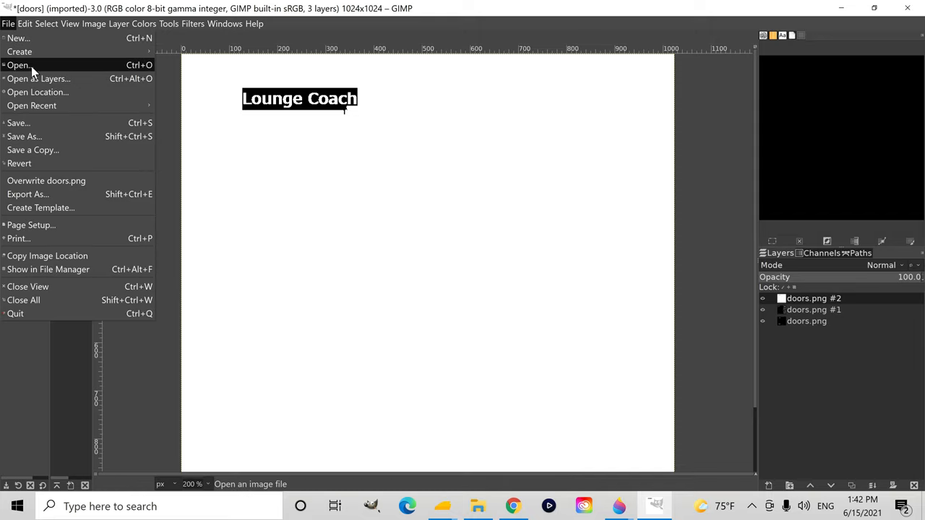
{"action": "left_click", "coordinate": [39, 81]}
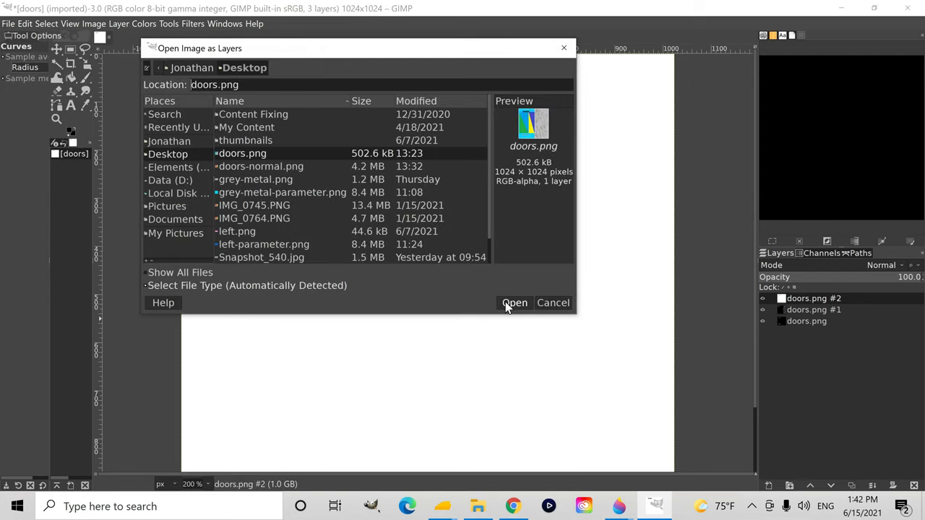
{"action": "left_click", "coordinate": [514, 303]}
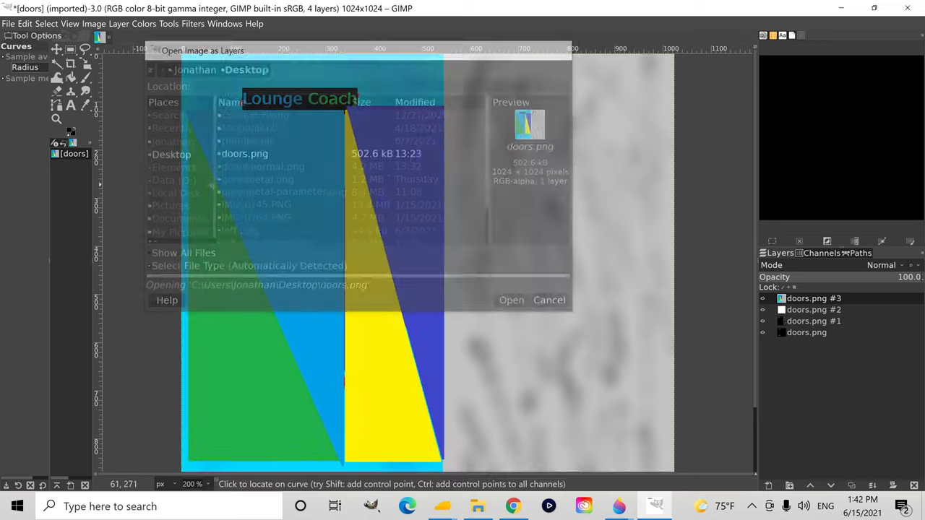
{"action": "left_click", "coordinate": [142, 24]}
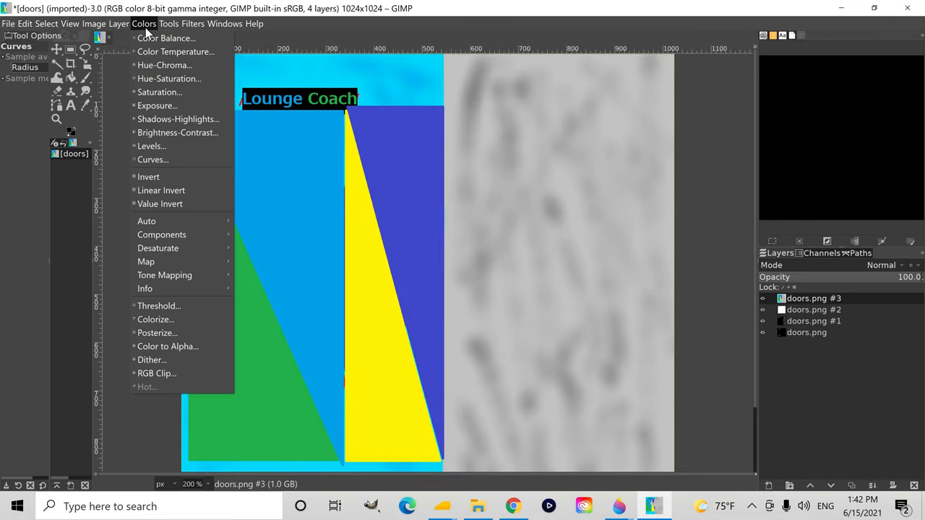
{"action": "mouse_move", "coordinate": [157, 249]}
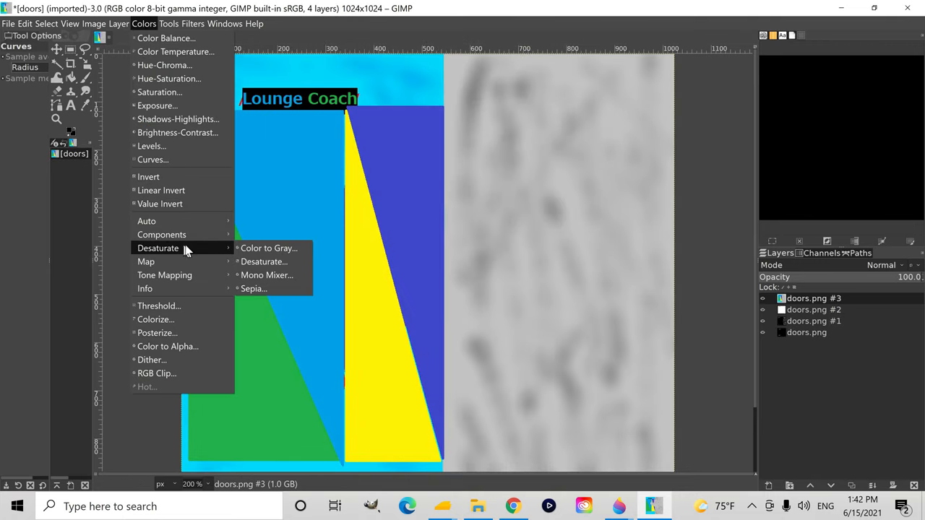
{"action": "left_click", "coordinate": [268, 249]}
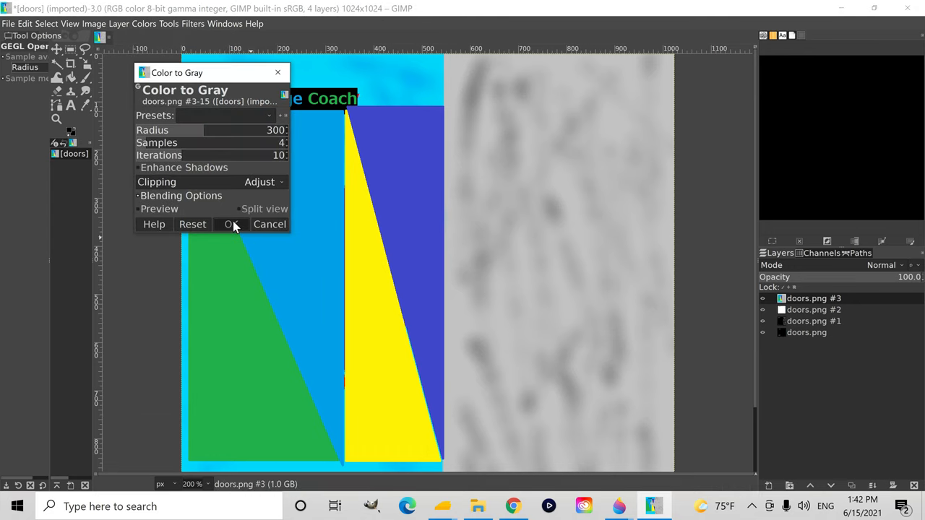
{"action": "left_click", "coordinate": [231, 224]}
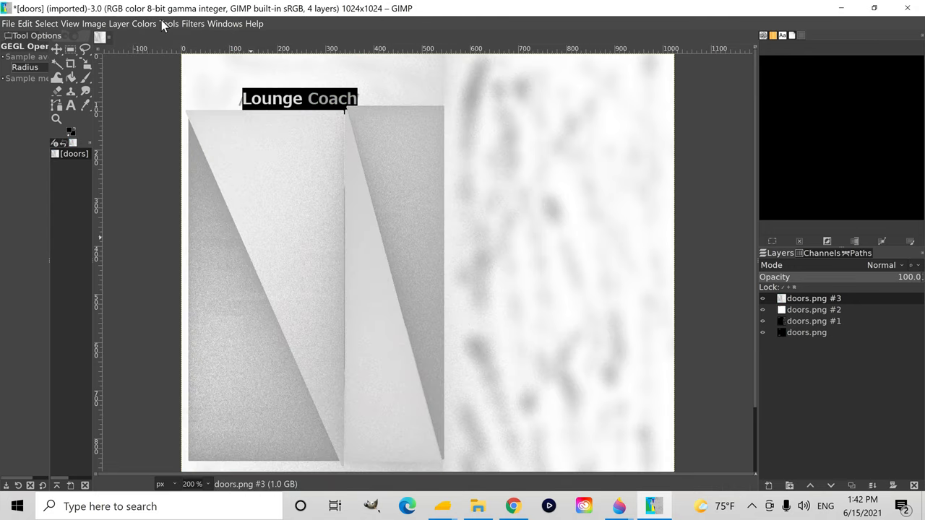
Apply a curve raising the shadows to 254 so the layer is pure white except the label.
{"action": "left_click", "coordinate": [145, 23]}
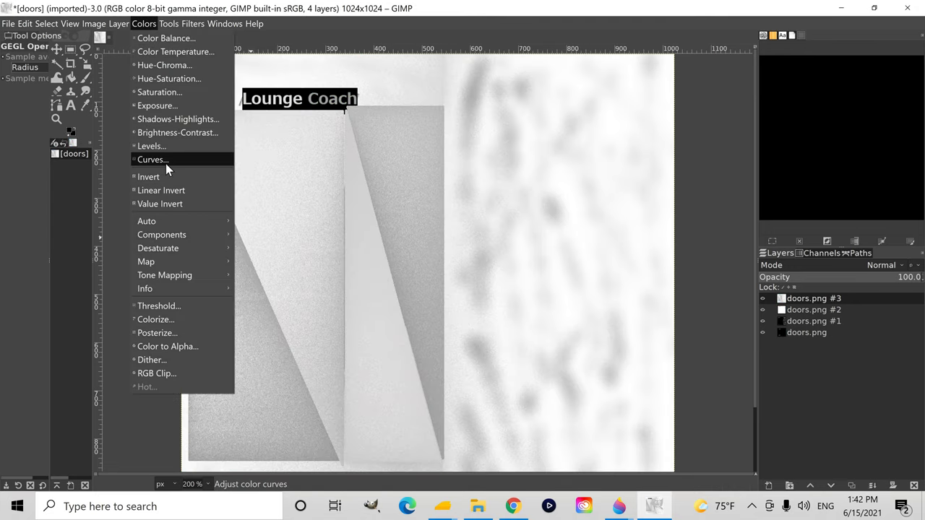
{"action": "left_click", "coordinate": [152, 159]}
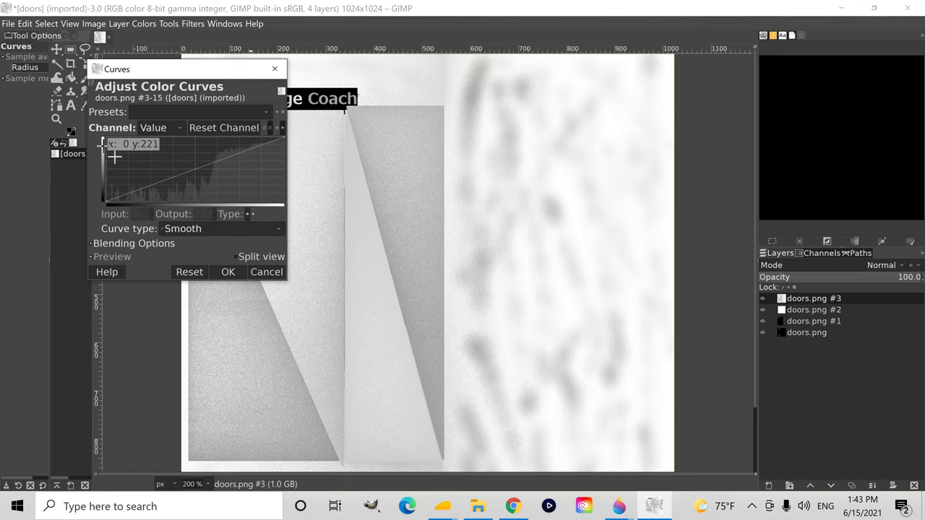
{"action": "left_click_drag", "start_coordinate": [104, 144], "coordinate": [104, 138]}
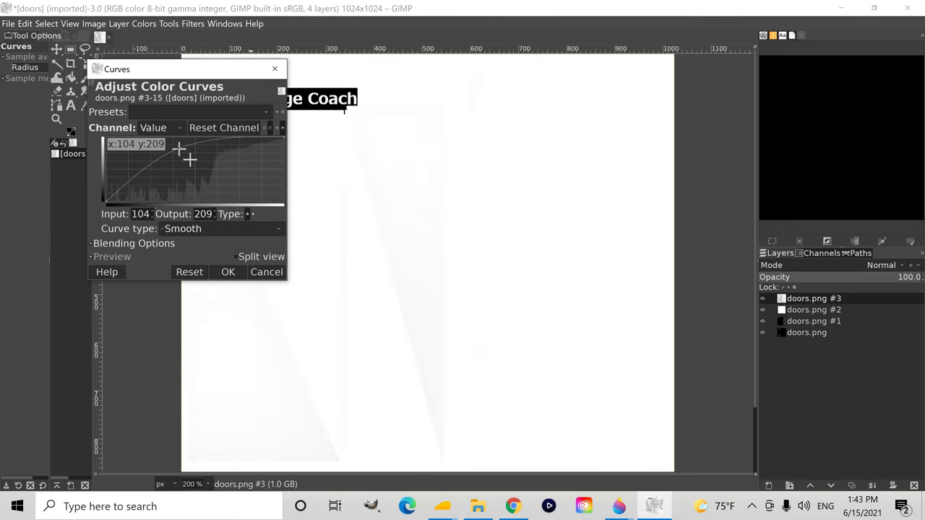
{"action": "left_click_drag", "start_coordinate": [180, 148], "coordinate": [109, 139]}
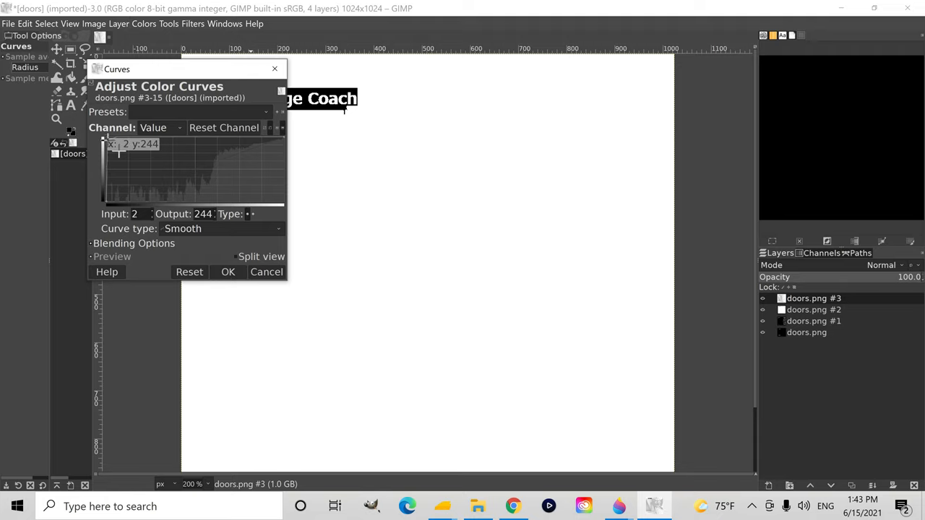
{"action": "left_click_drag", "start_coordinate": [108, 144], "coordinate": [121, 154]}
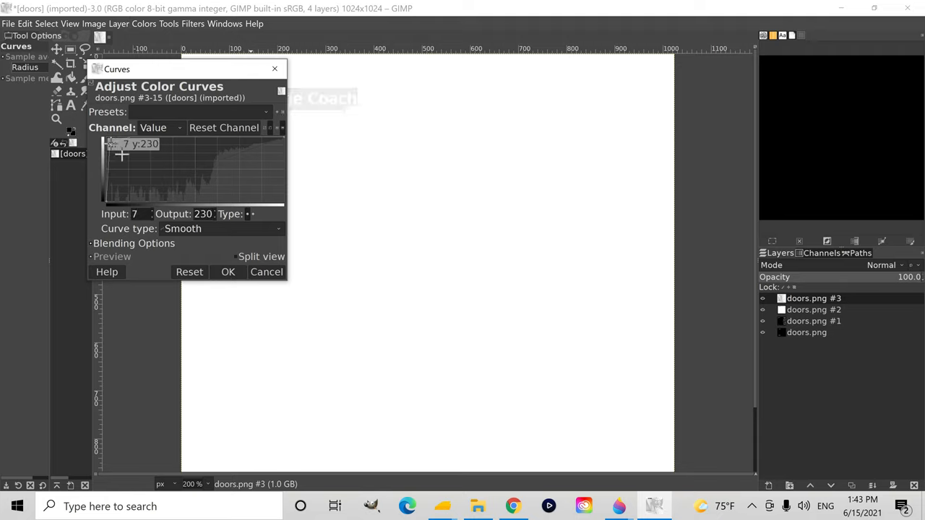
{"action": "left_click_drag", "start_coordinate": [121, 156], "coordinate": [115, 147]}
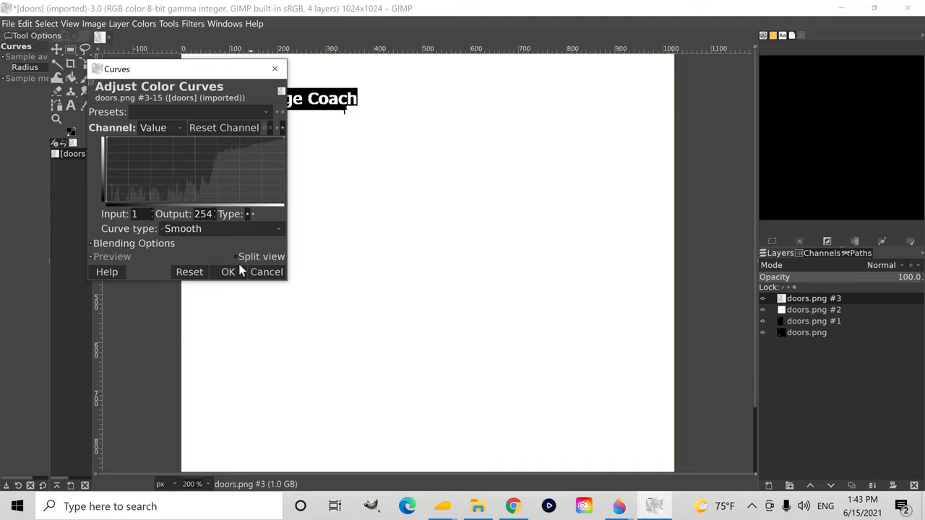
{"action": "left_click", "coordinate": [229, 272]}
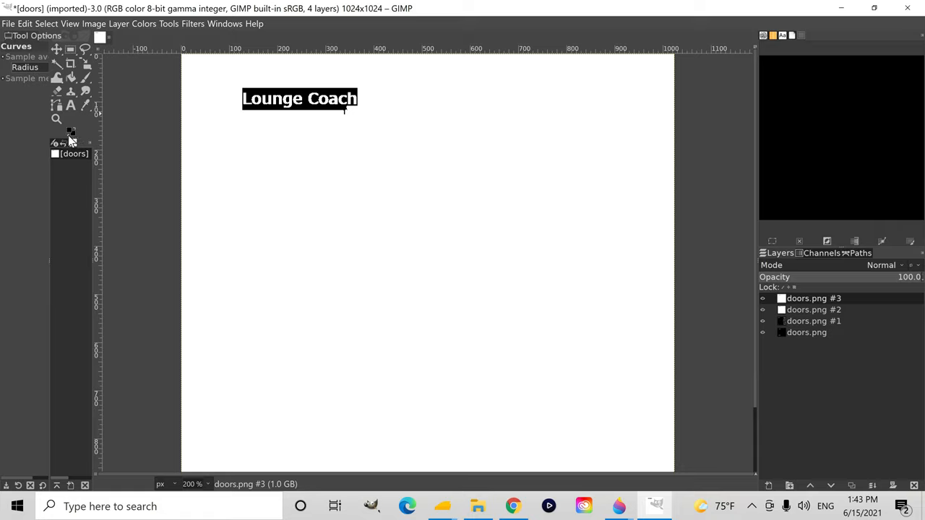
{"action": "mouse_move", "coordinate": [68, 133]}
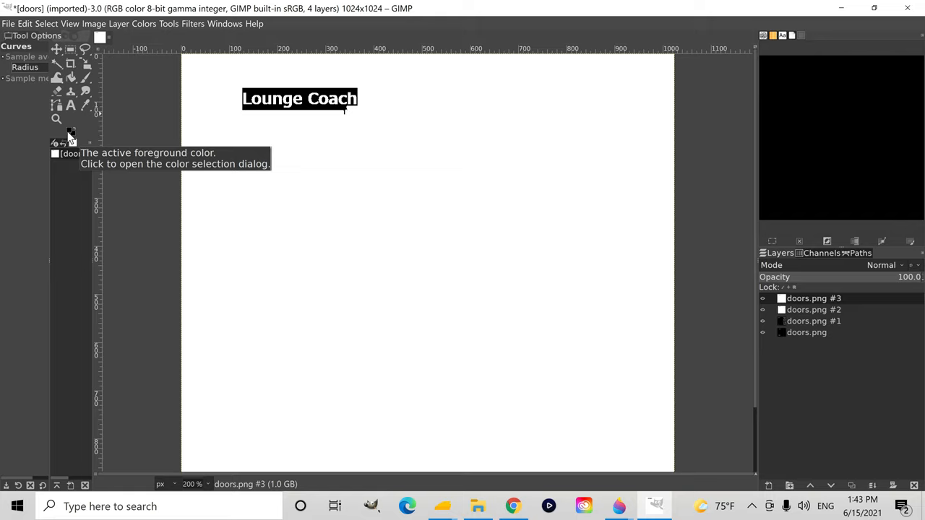
{"action": "mouse_move", "coordinate": [44, 141]}
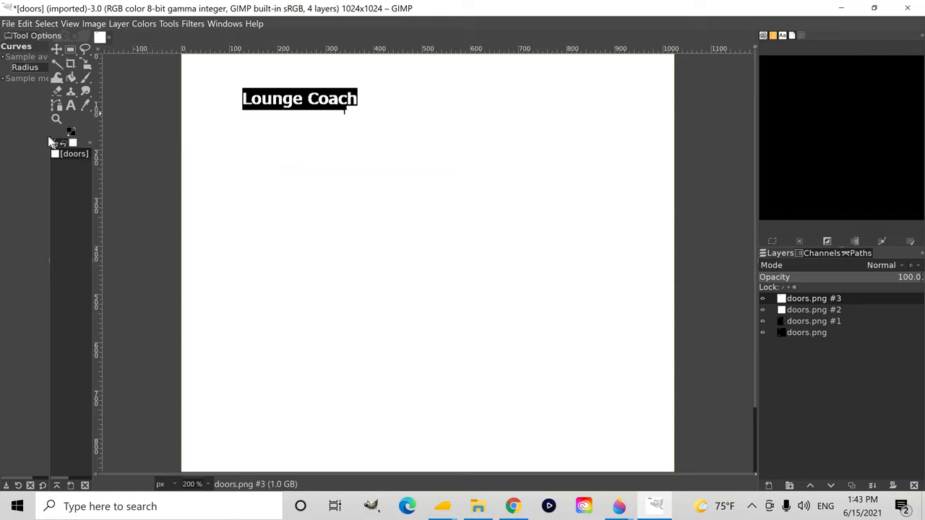
{"action": "mouse_move", "coordinate": [32, 144]}
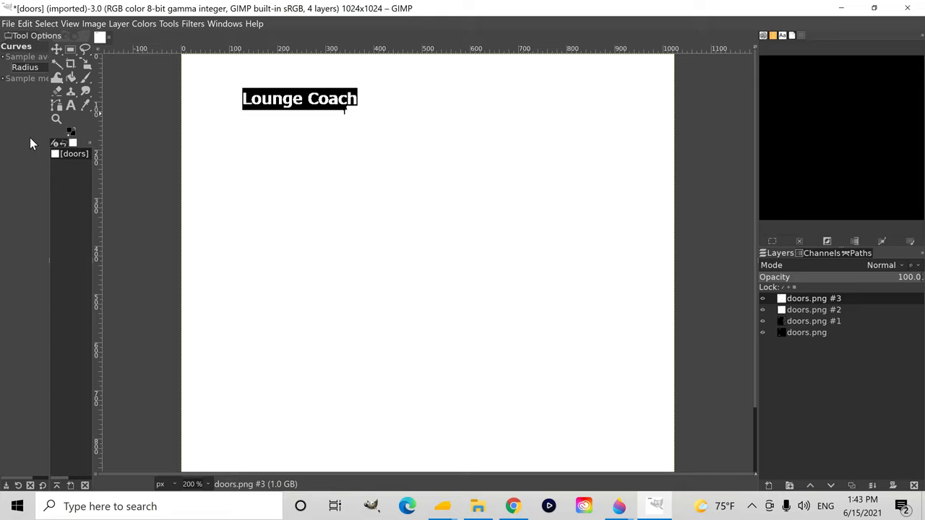
{"action": "mouse_move", "coordinate": [86, 220]}
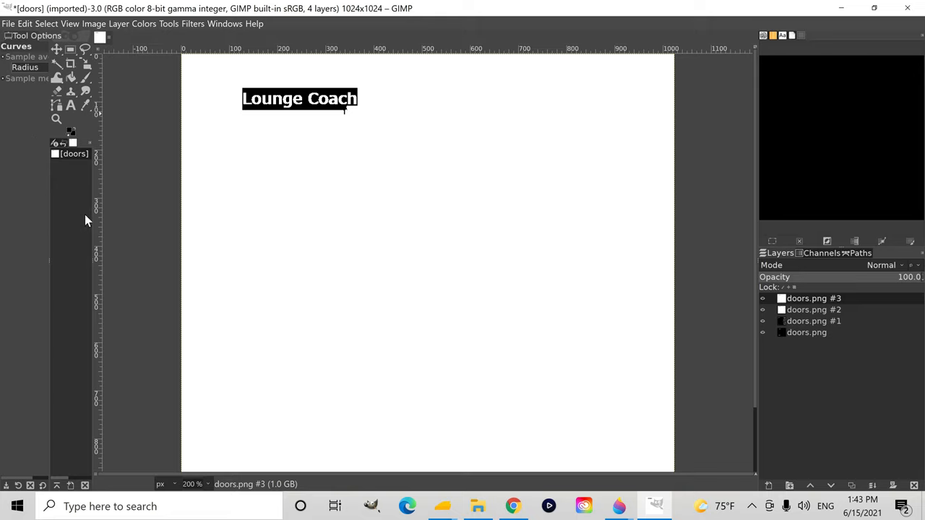
{"action": "mouse_move", "coordinate": [246, 153]}
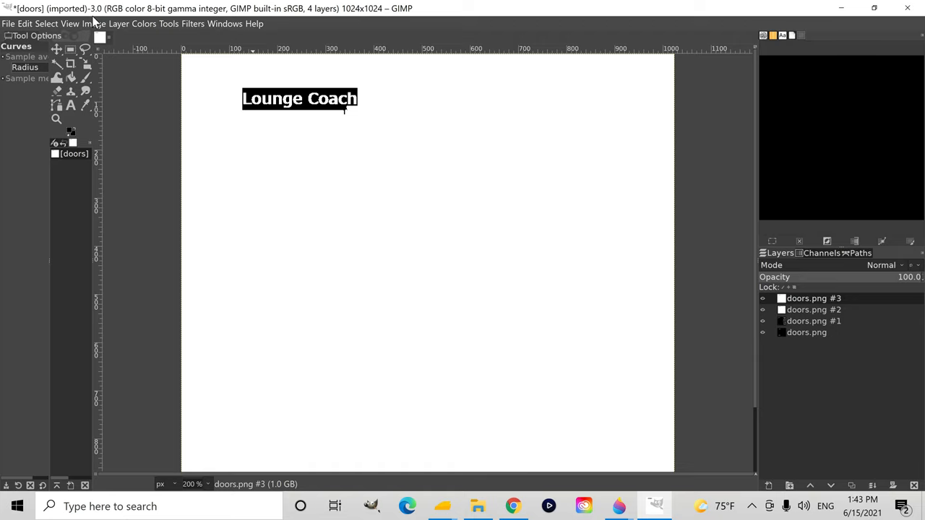
Switch the image to greyscale mode and start an RGBA compose.
{"action": "left_click", "coordinate": [86, 26]}
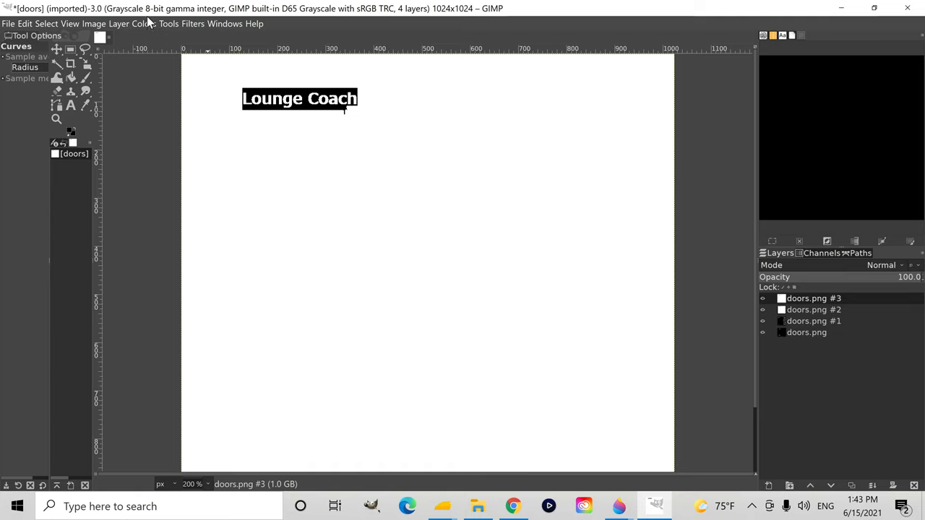
{"action": "left_click", "coordinate": [145, 26]}
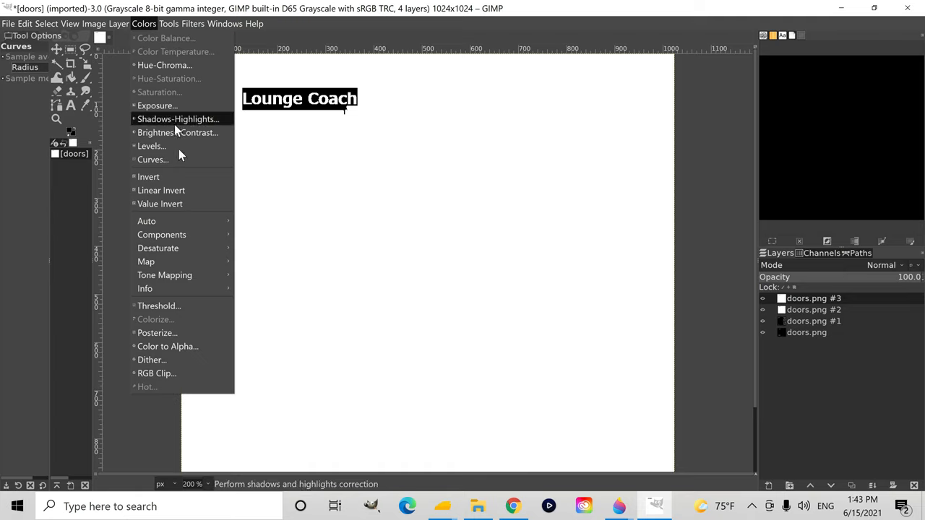
{"action": "mouse_move", "coordinate": [165, 274]}
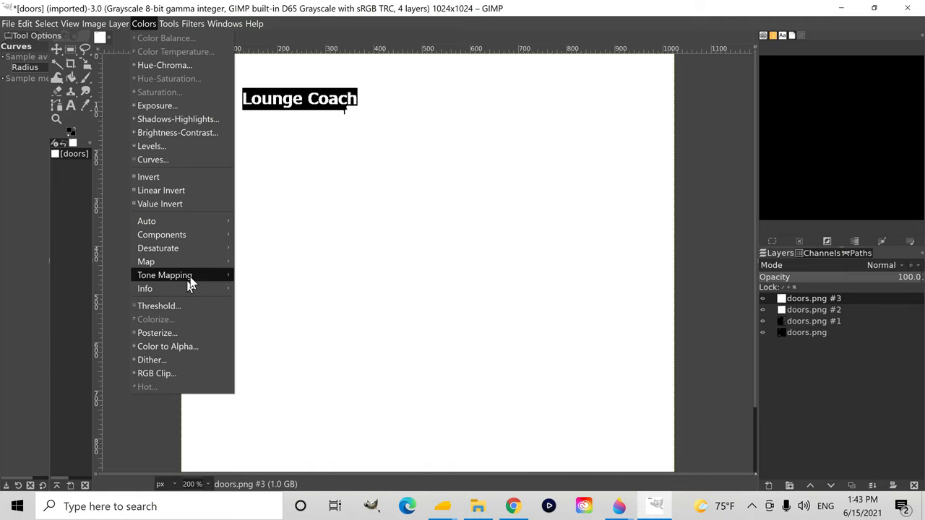
{"action": "mouse_move", "coordinate": [162, 234]}
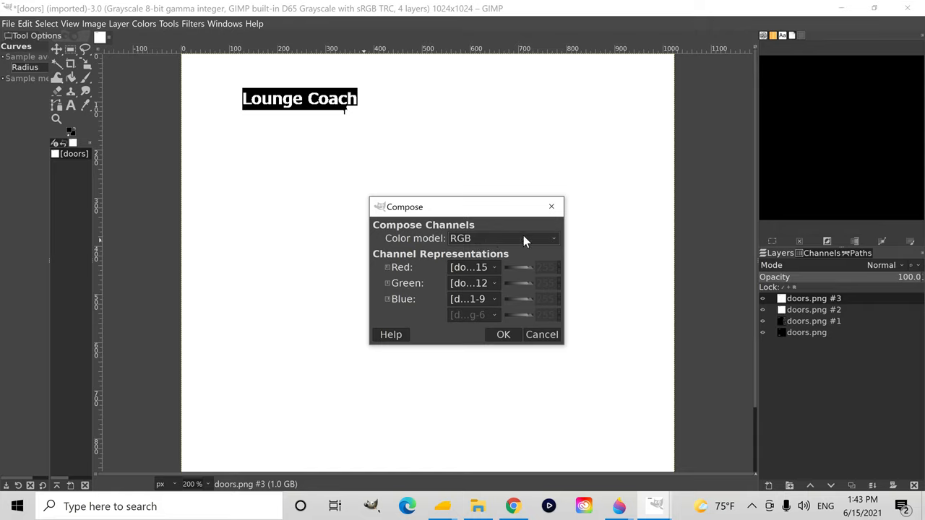
{"action": "left_click", "coordinate": [503, 239]}
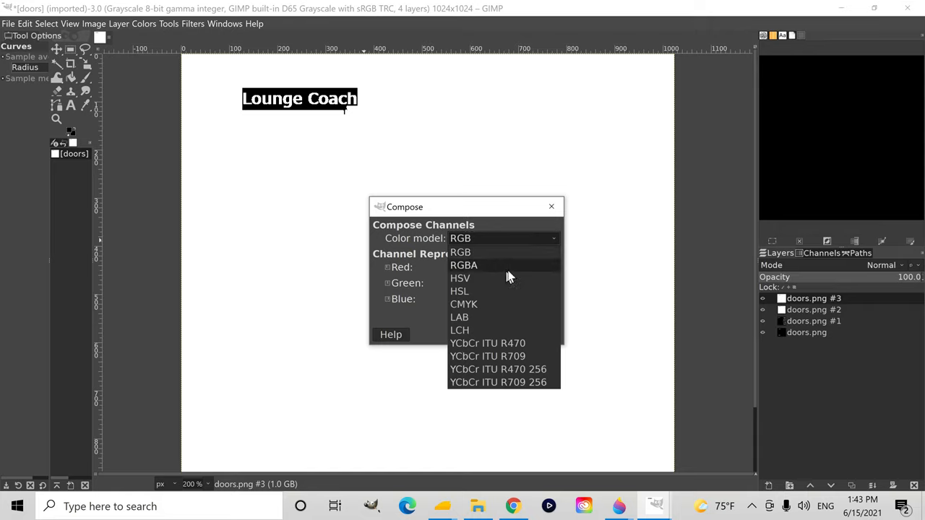
{"action": "left_click", "coordinate": [462, 266]}
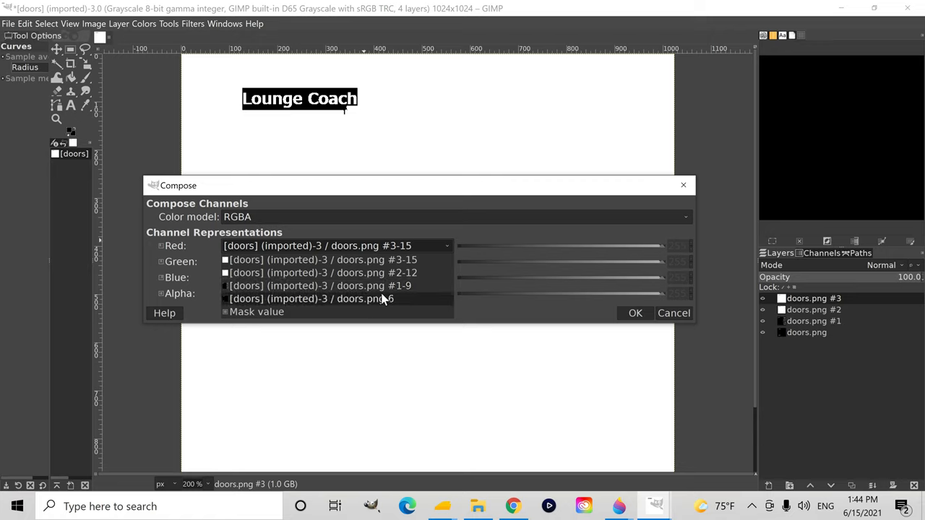
Assign layers -6, #1-9, #2-12 and #3-15 to Red, Green, Blue and Alpha and compose.
{"action": "left_click", "coordinate": [313, 298]}
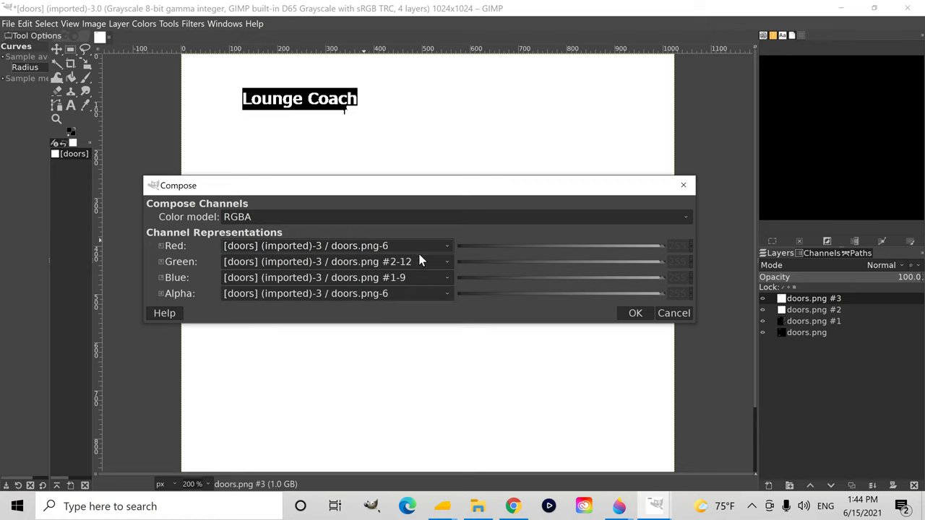
{"action": "left_click", "coordinate": [446, 262]}
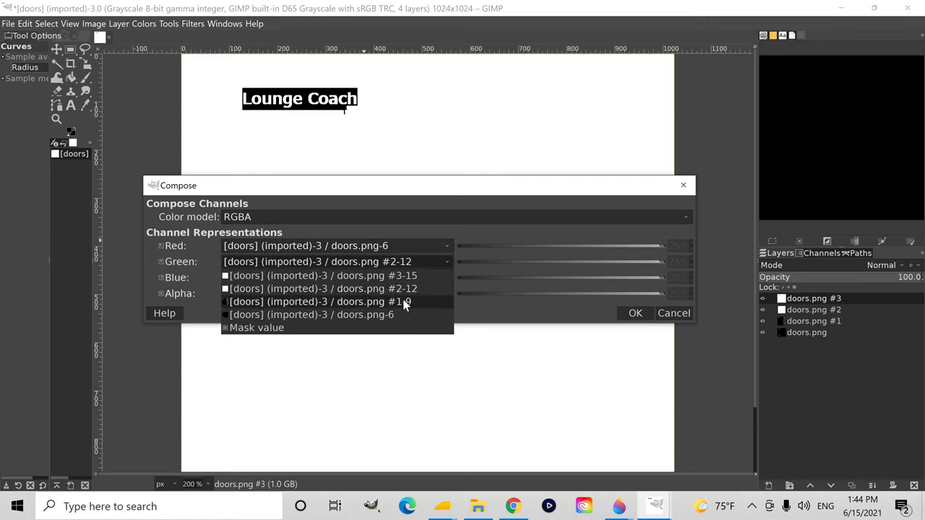
{"action": "left_click", "coordinate": [320, 302]}
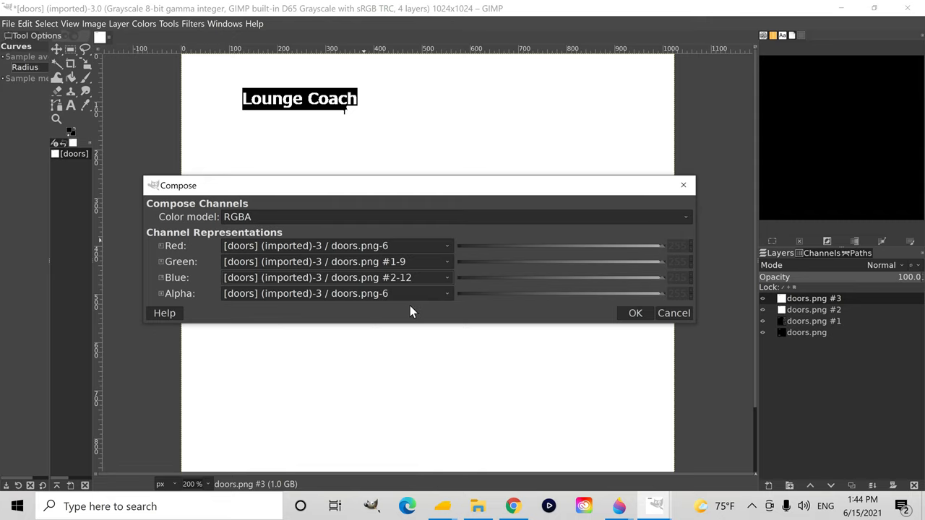
{"action": "left_click", "coordinate": [445, 294]}
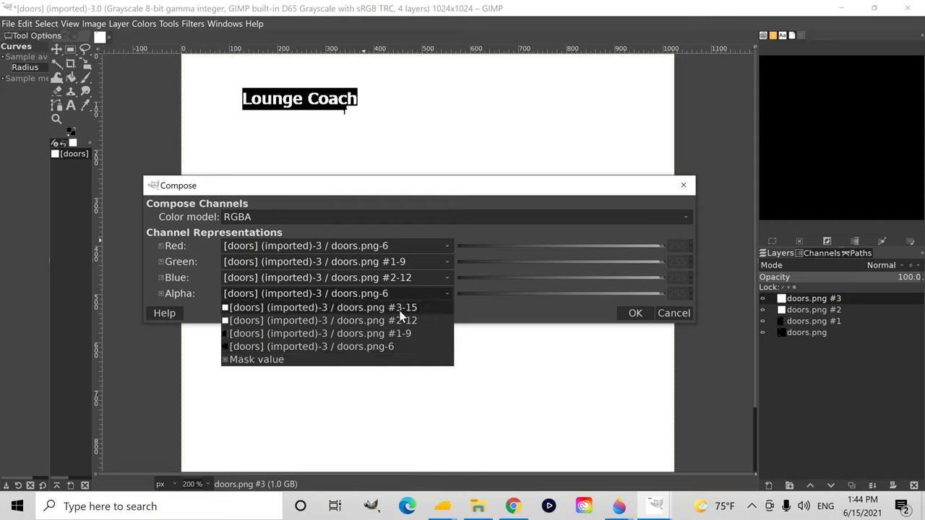
{"action": "left_click", "coordinate": [319, 307]}
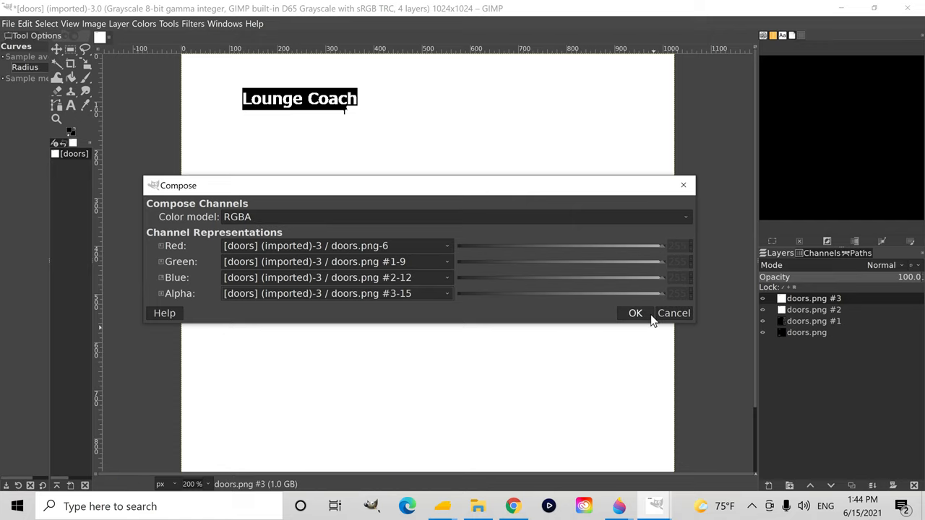
{"action": "left_click", "coordinate": [635, 312]}
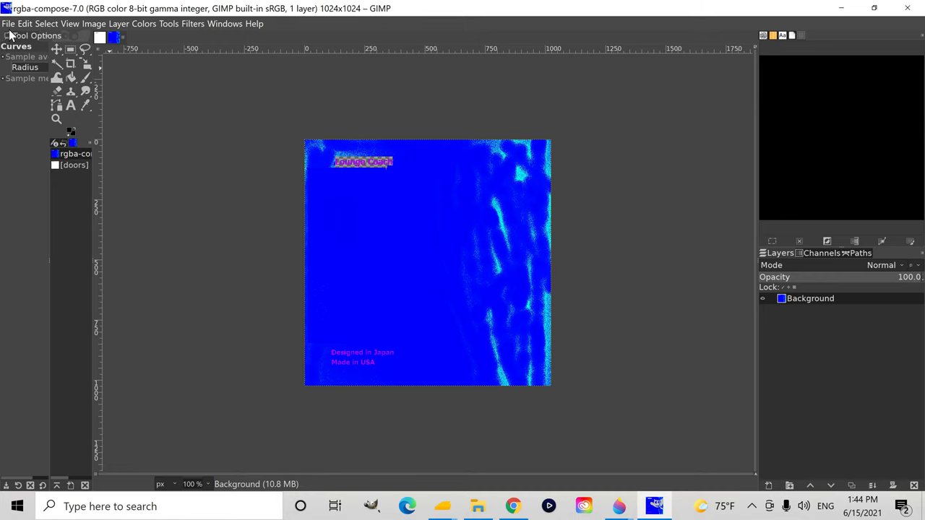
Export the composed image to the Desktop as doors-parameter.png with default PNG settings.
{"action": "left_click", "coordinate": [8, 29]}
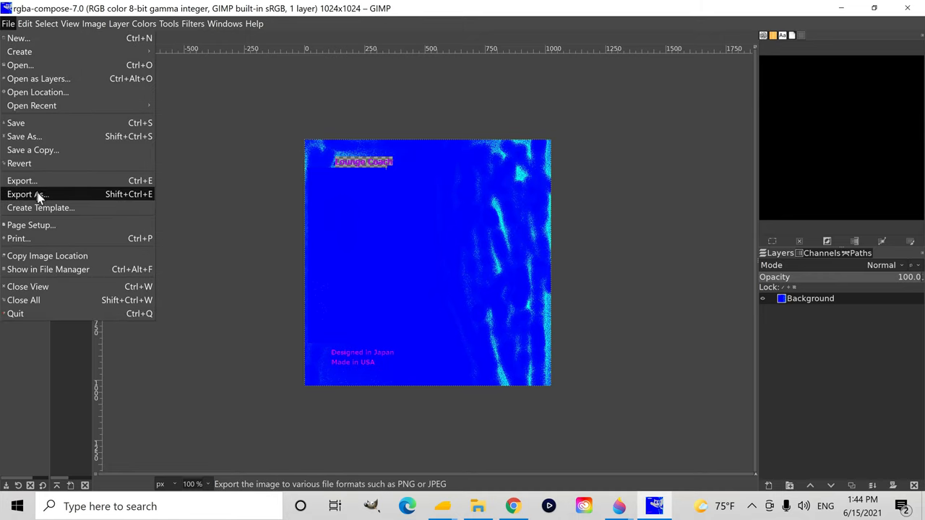
{"action": "left_click", "coordinate": [23, 193]}
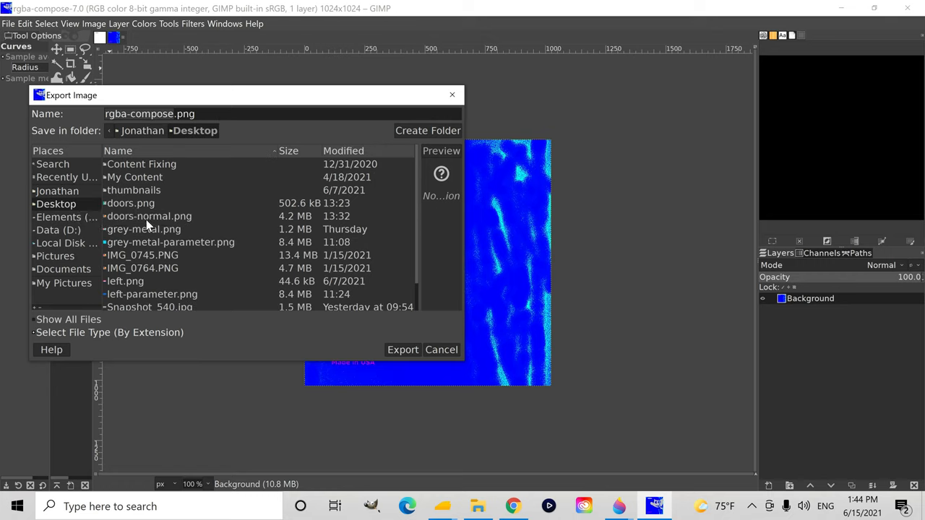
{"action": "left_click", "coordinate": [149, 217]}
{"action": "type", "text": "doors-parameter"}
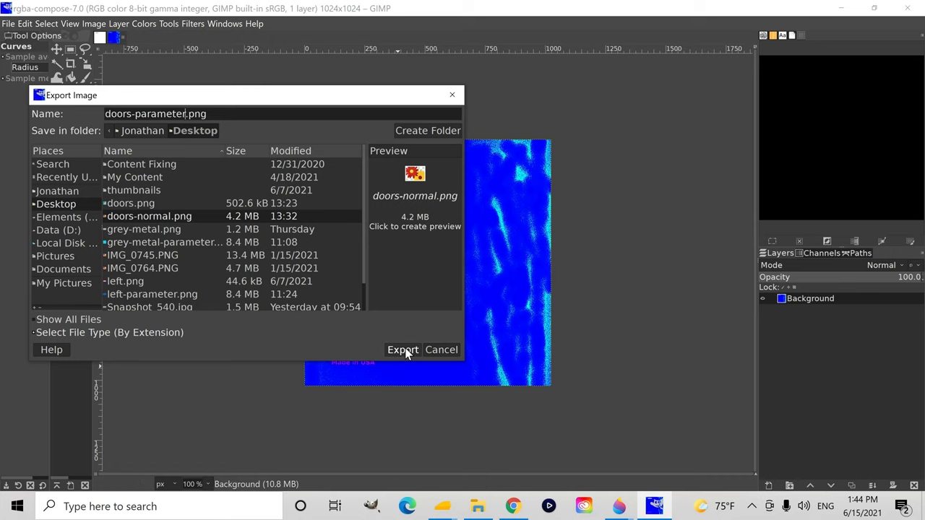
{"action": "left_click", "coordinate": [402, 349]}
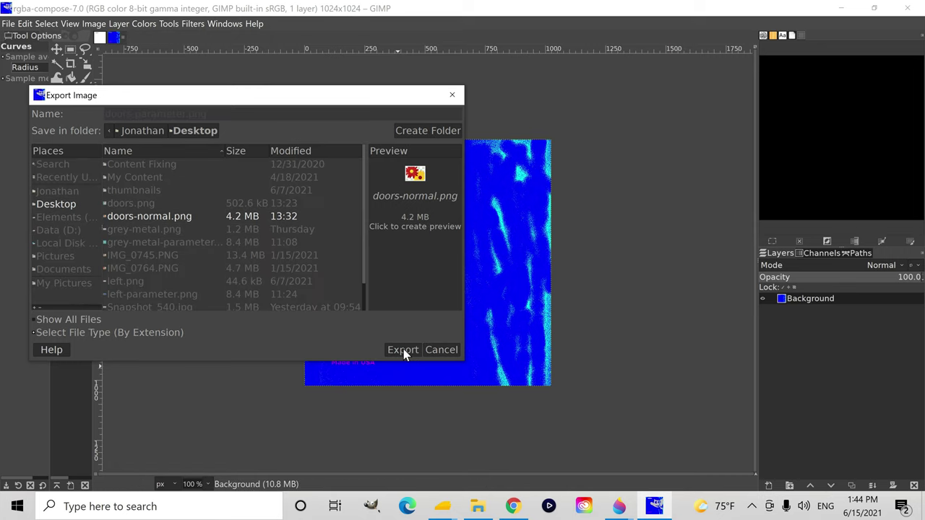
{"action": "left_click", "coordinate": [402, 350]}
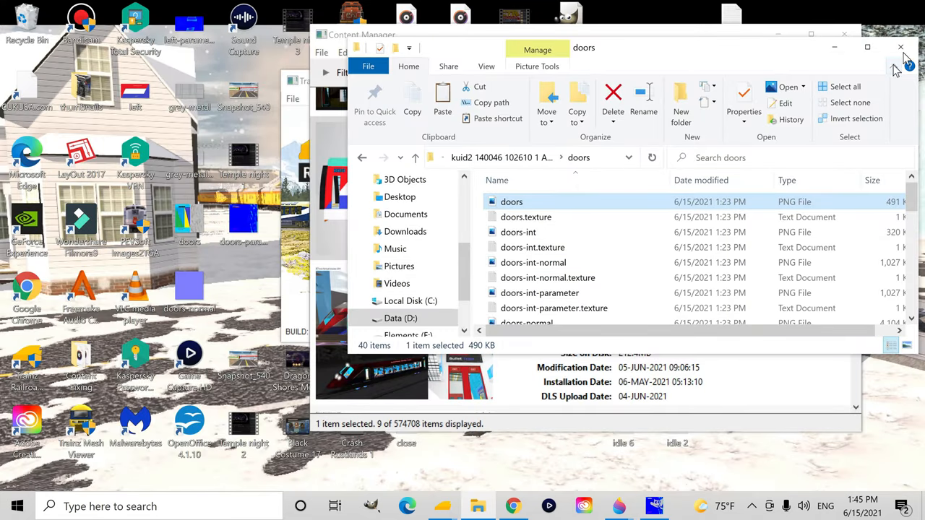
Submit the Lounge Coach asset's edits and bring up its Open… actions menu.
{"action": "left_click", "coordinate": [901, 46]}
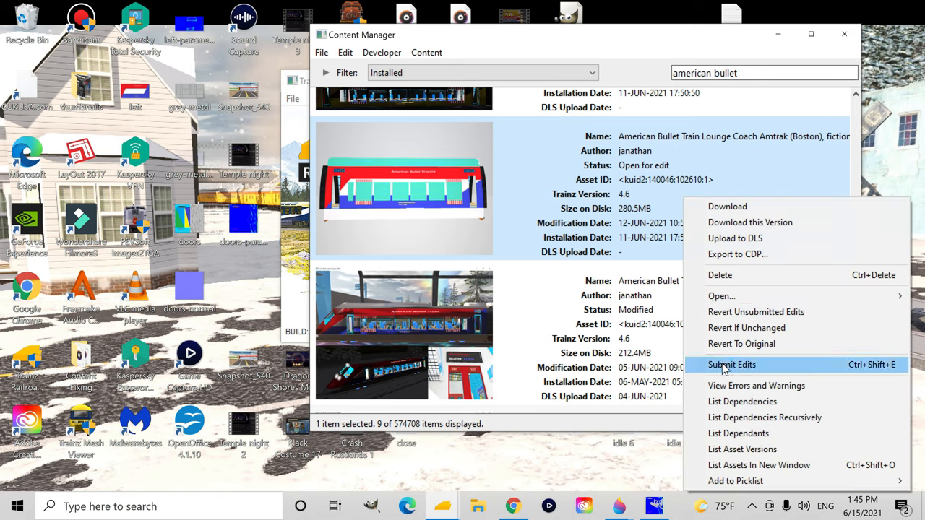
{"action": "left_click", "coordinate": [732, 365]}
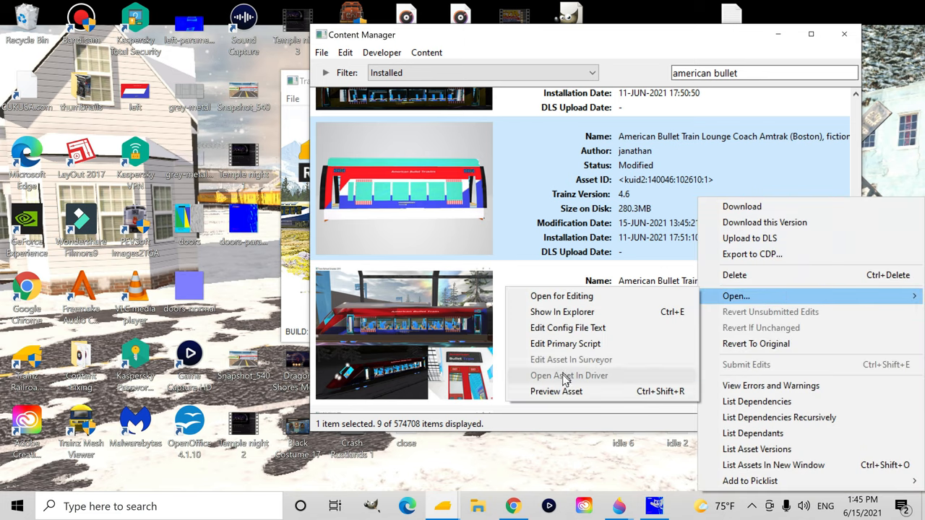
{"action": "left_click", "coordinate": [570, 376]}
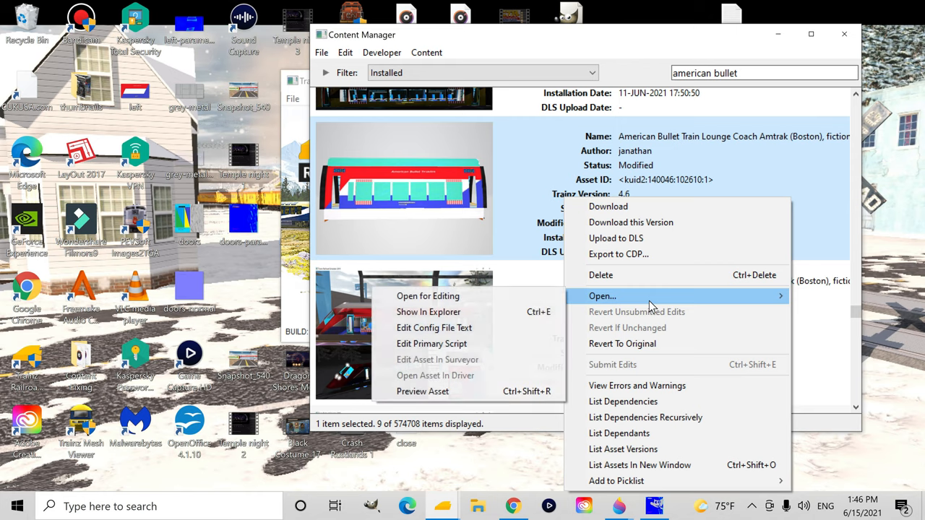
Paste the copied doors-parameter files from the desktop into the asset's doors folder.
{"action": "left_click", "coordinate": [428, 295]}
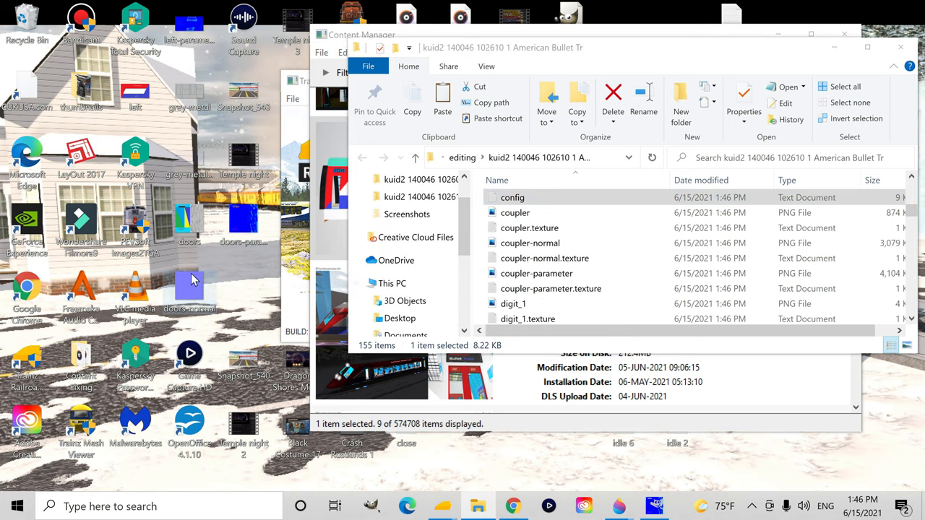
{"action": "mouse_move", "coordinate": [269, 237]}
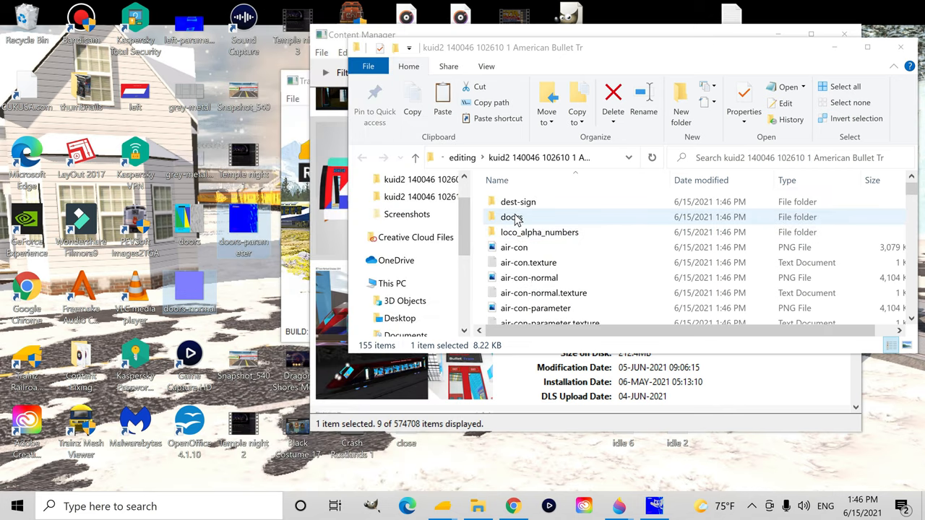
{"action": "double_click", "coordinate": [514, 217]}
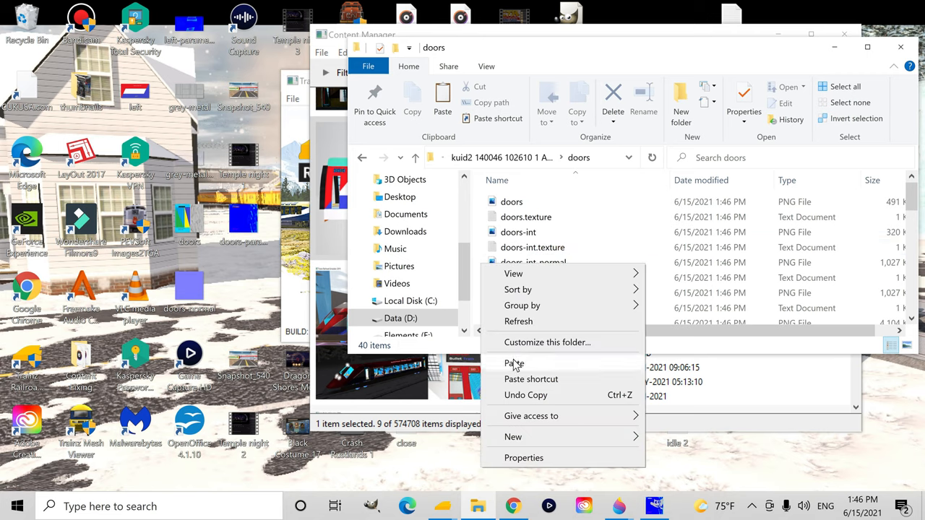
{"action": "left_click", "coordinate": [515, 365]}
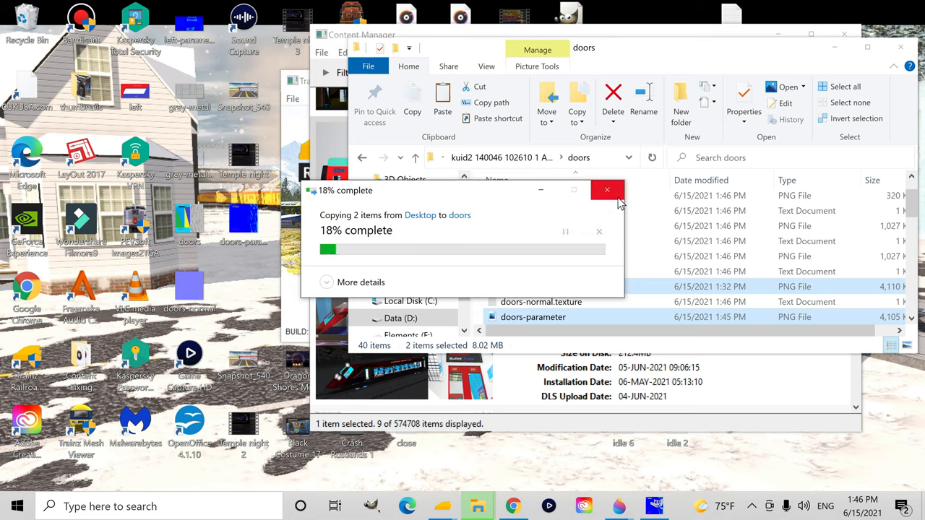
{"action": "left_click", "coordinate": [607, 189]}
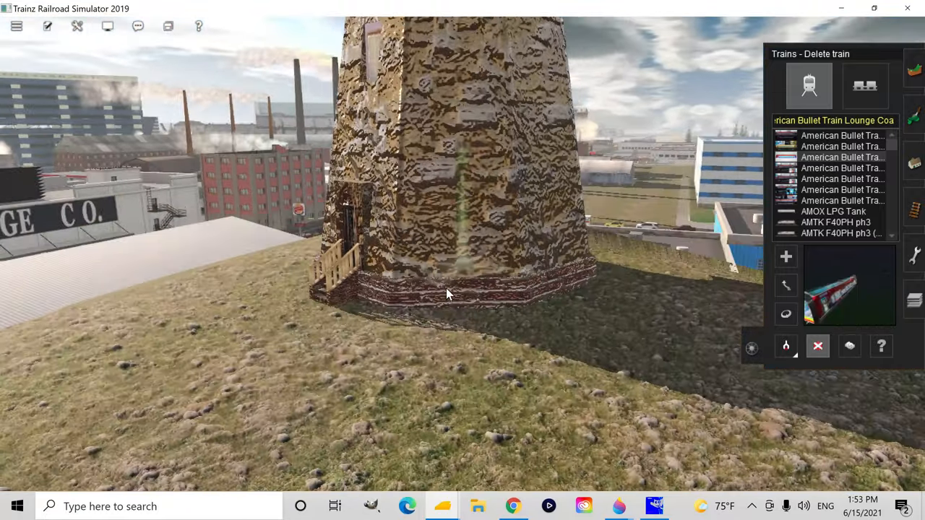
{"action": "left_click_drag", "start_coordinate": [448, 296], "coordinate": [475, 282]}
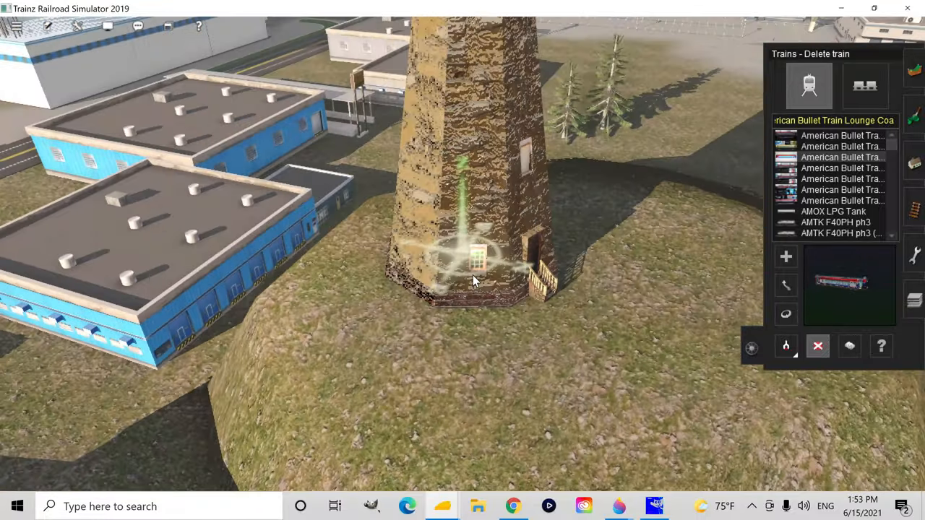